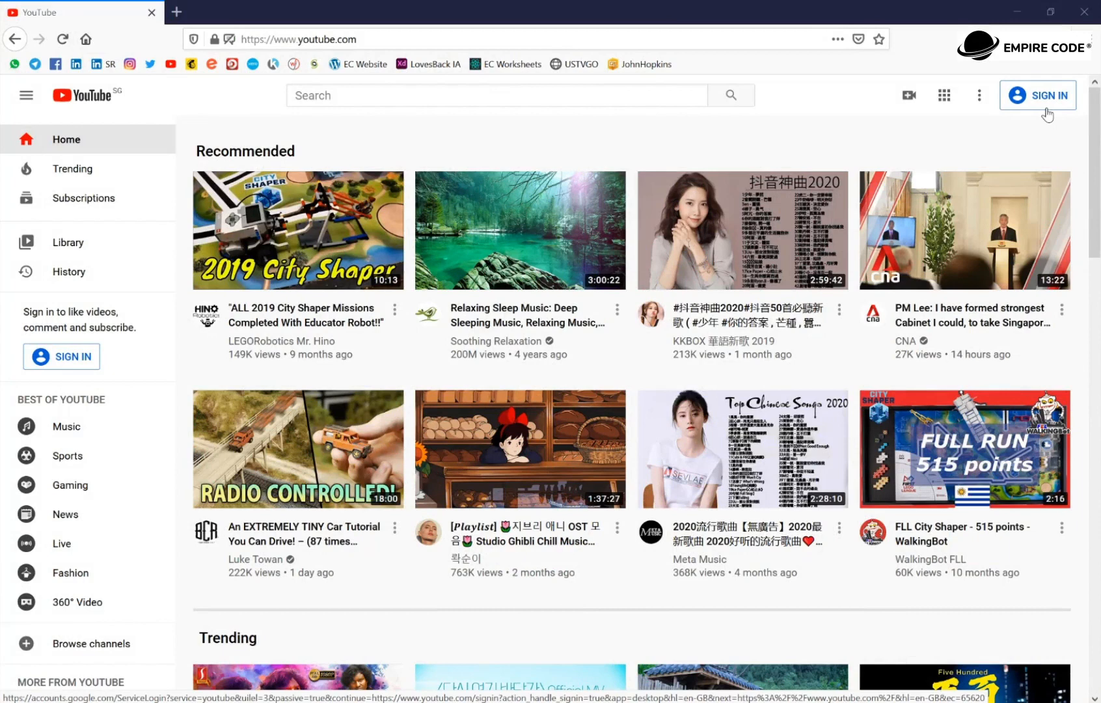
# - Sign in to YouTube with the existing Google account using the saved password
pyautogui.click(1045, 95)
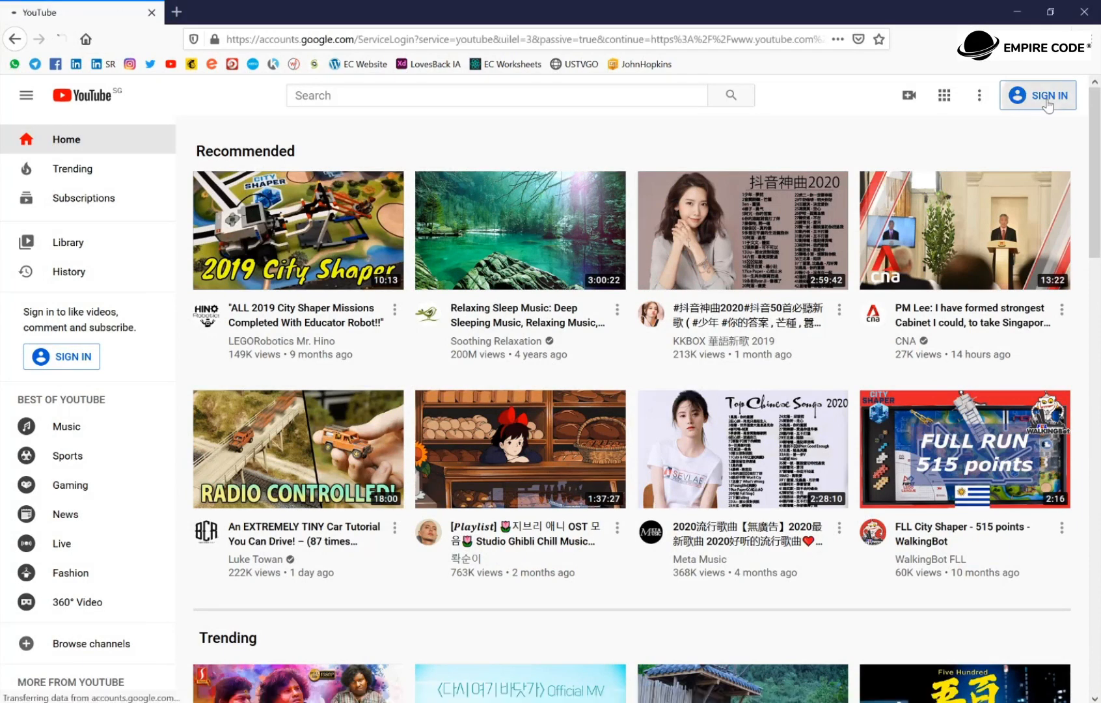
pyautogui.click(1043, 95)
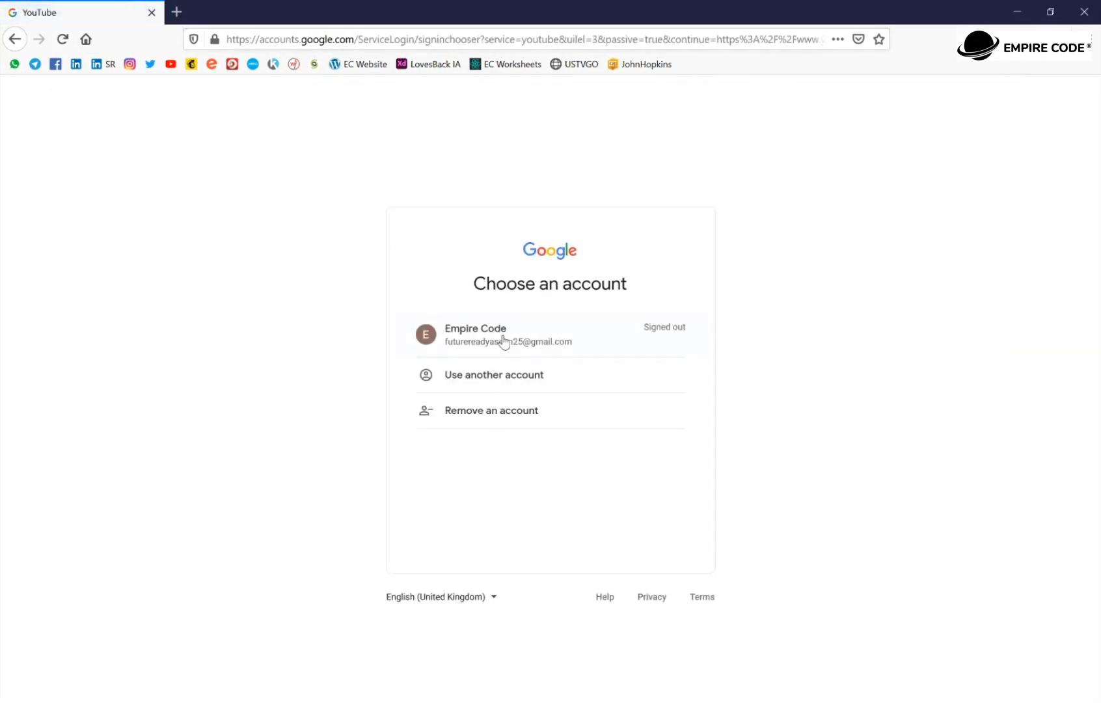
pyautogui.click(508, 334)
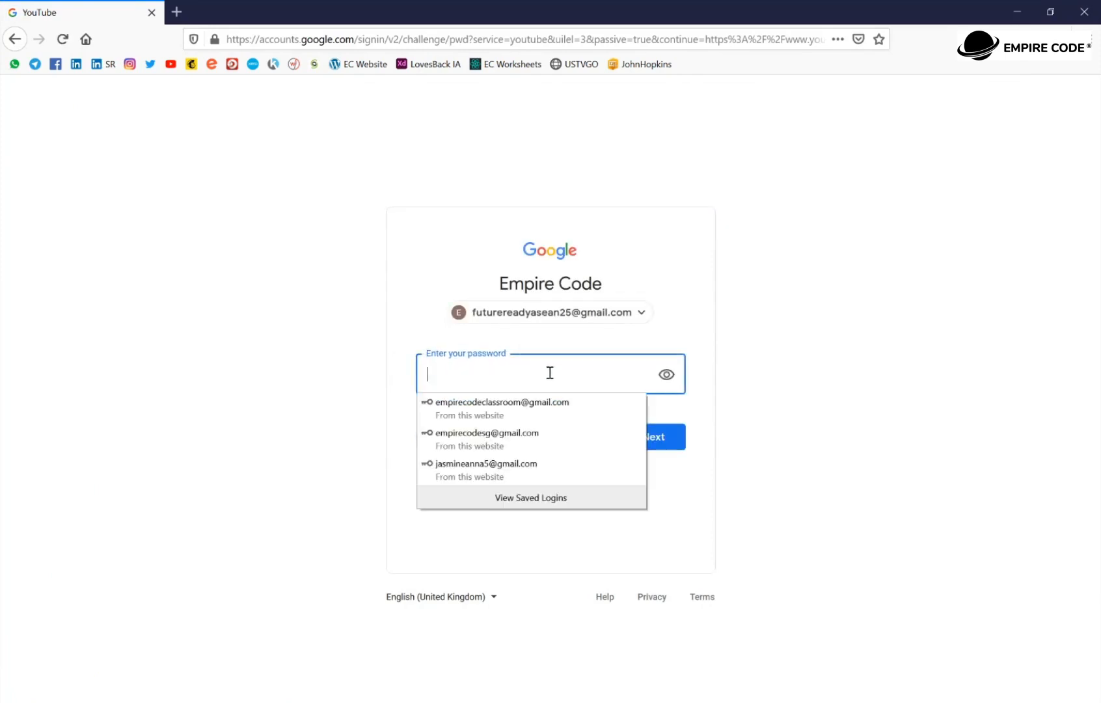
pyautogui.click(652, 436)
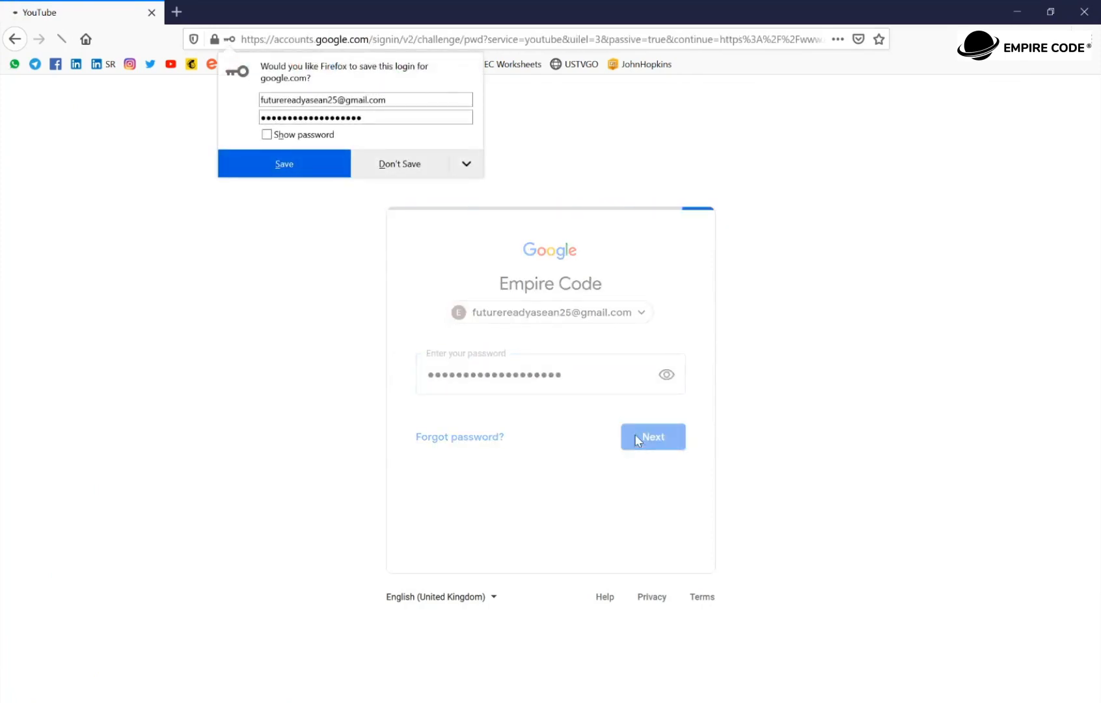
pyautogui.click(653, 436)
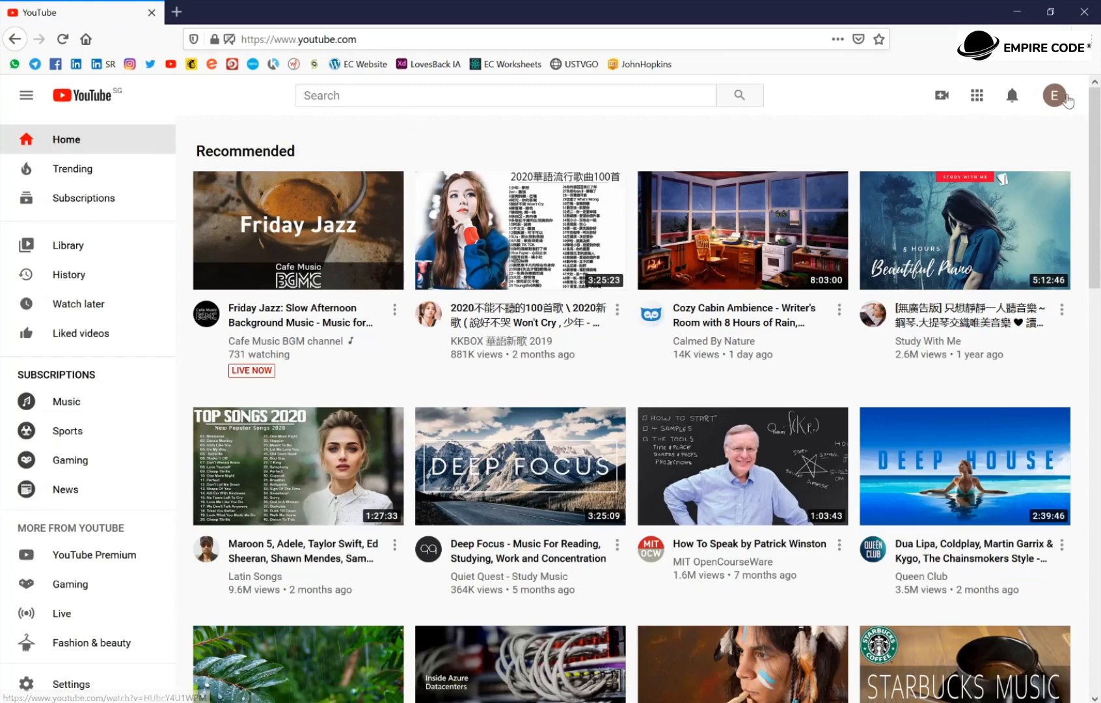
pyautogui.moveTo(1054, 96)
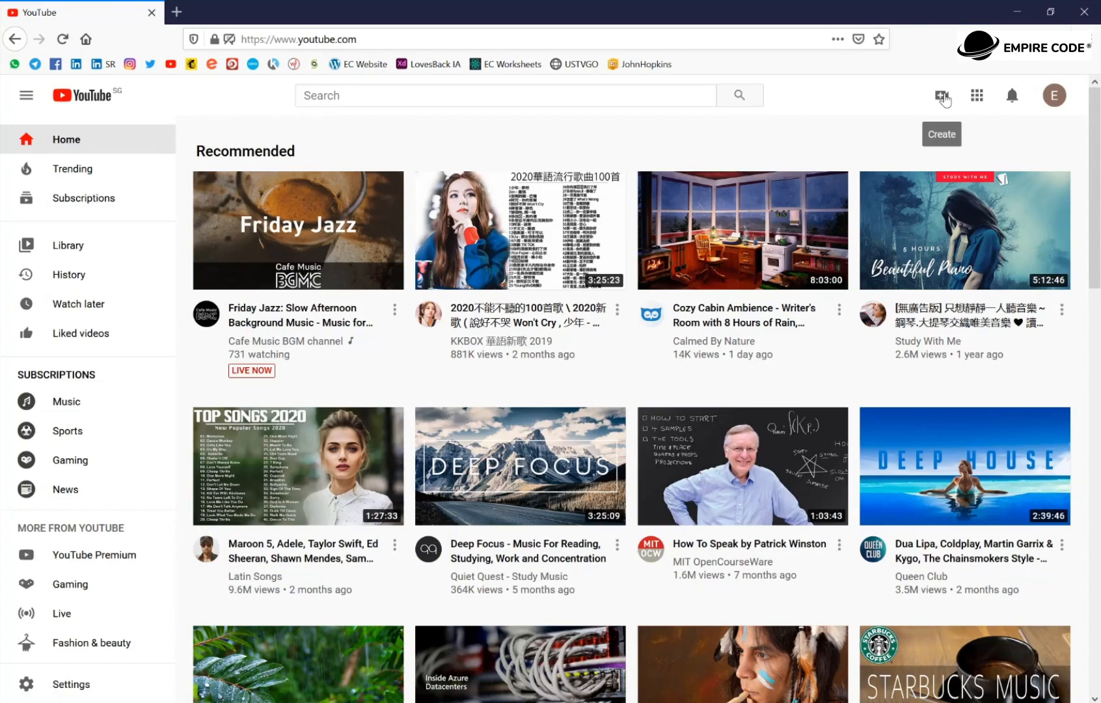
# - Start a video upload and create a new channel under the account's own name
pyautogui.click(943, 95)
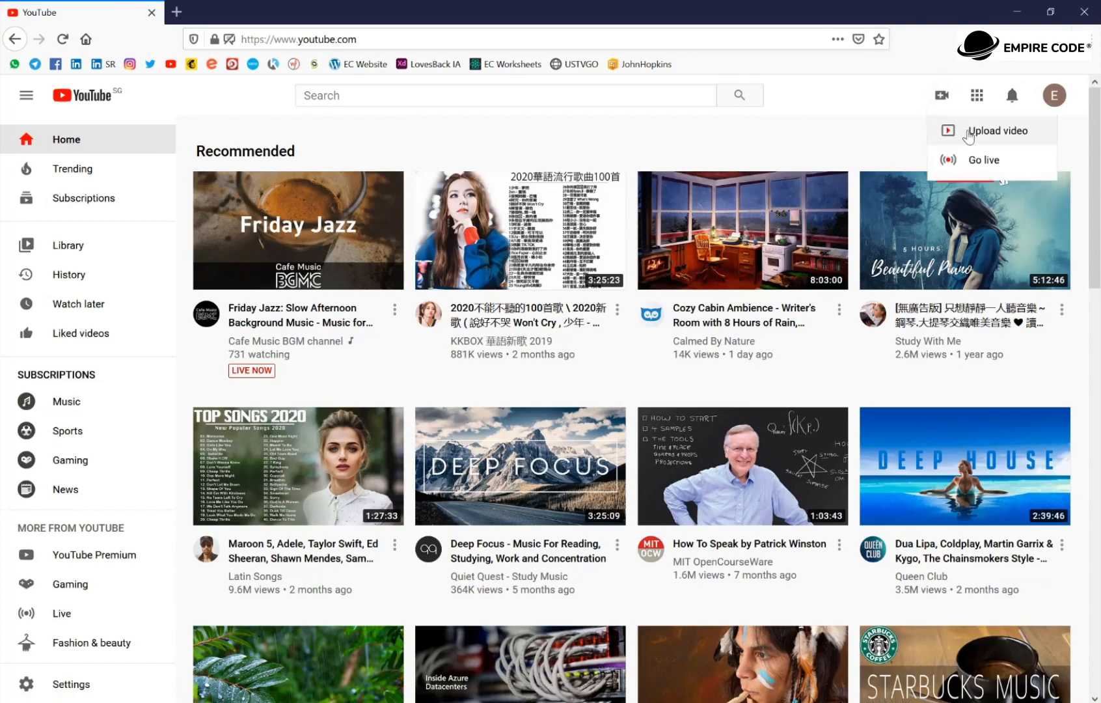
pyautogui.click(994, 131)
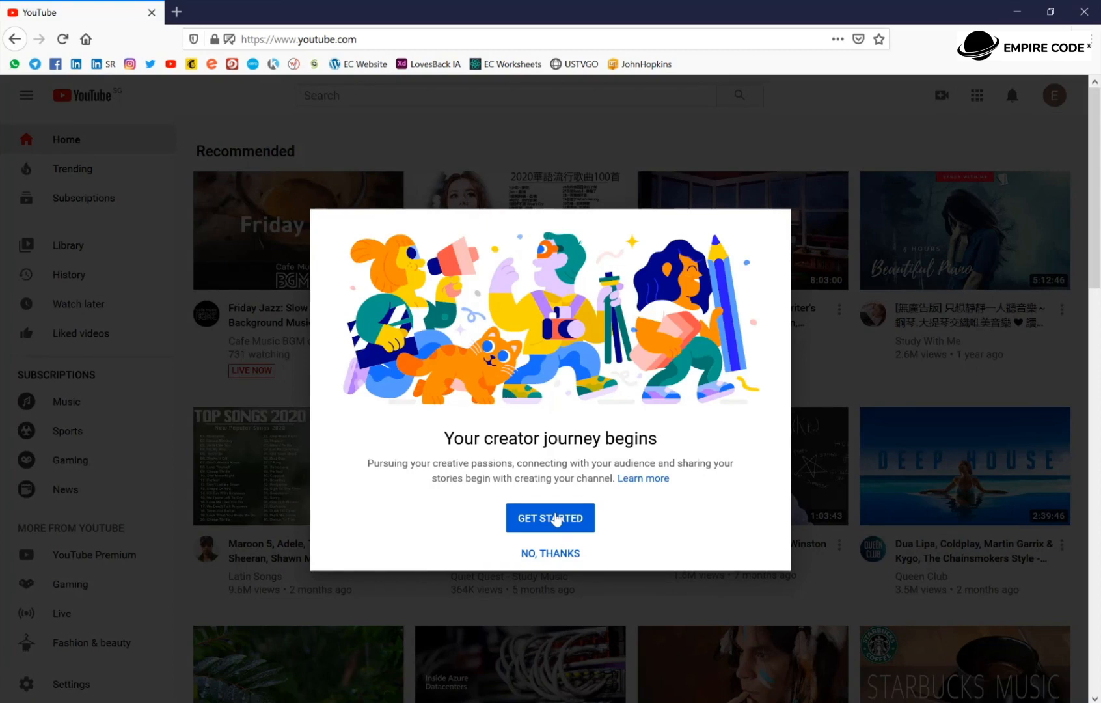
pyautogui.click(549, 519)
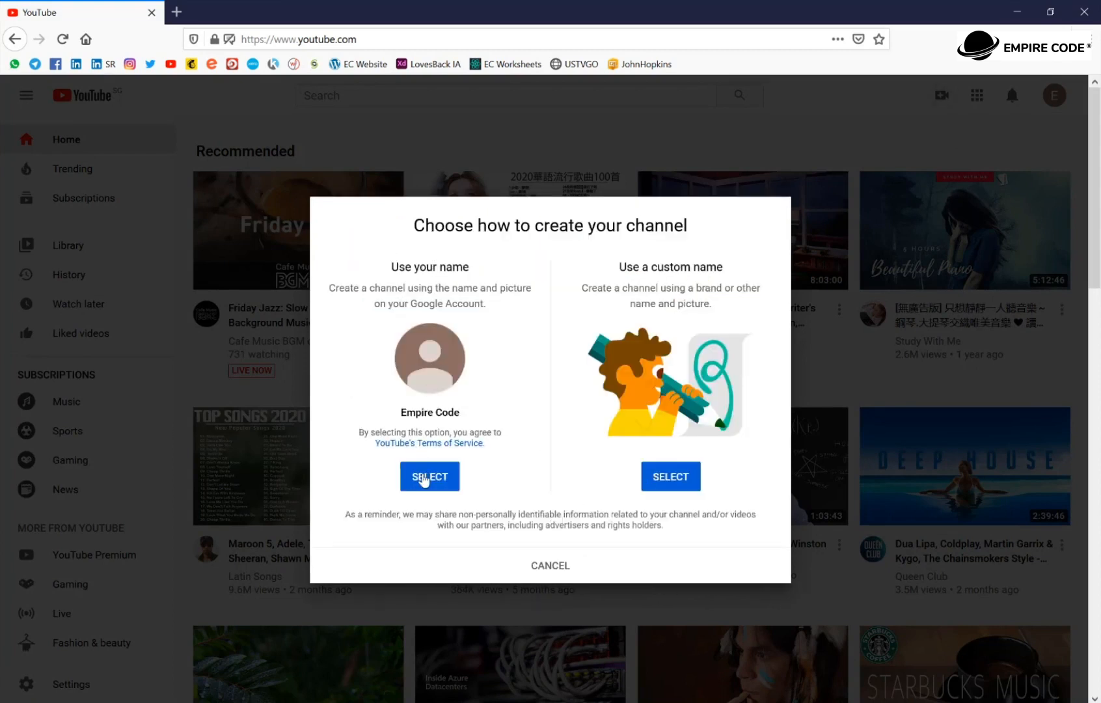
pyautogui.click(430, 478)
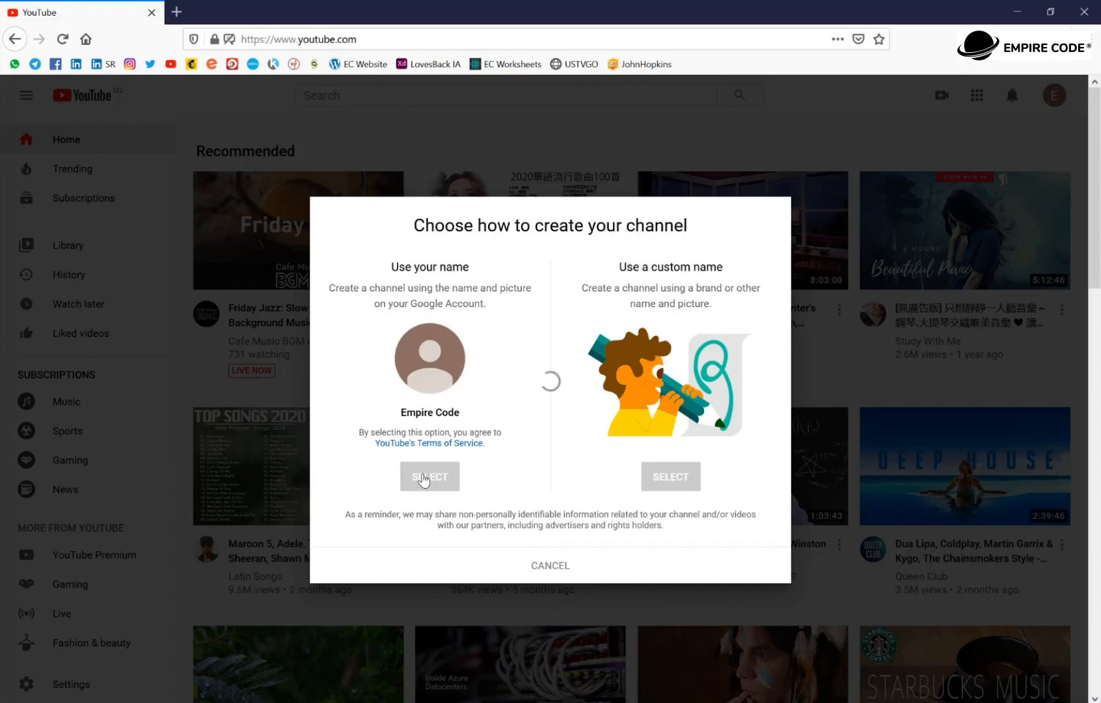
pyautogui.click(430, 477)
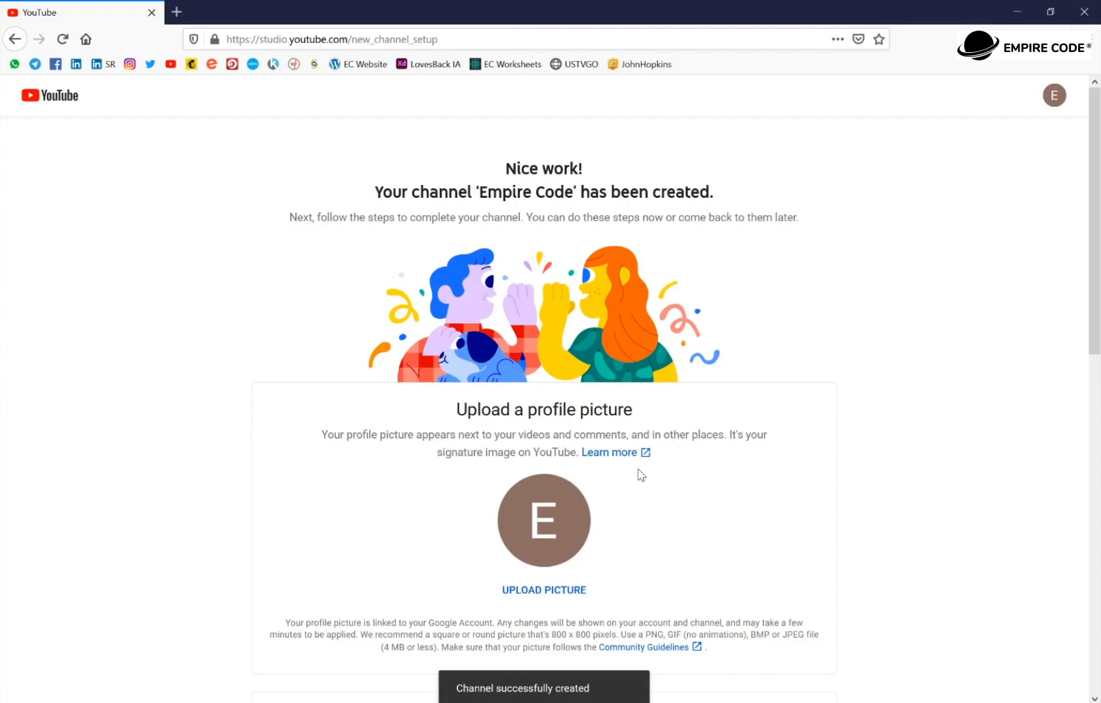
# - Skip channel customisation for later and dismiss the customise tip to reach the empty channel home
pyautogui.scroll(-3)
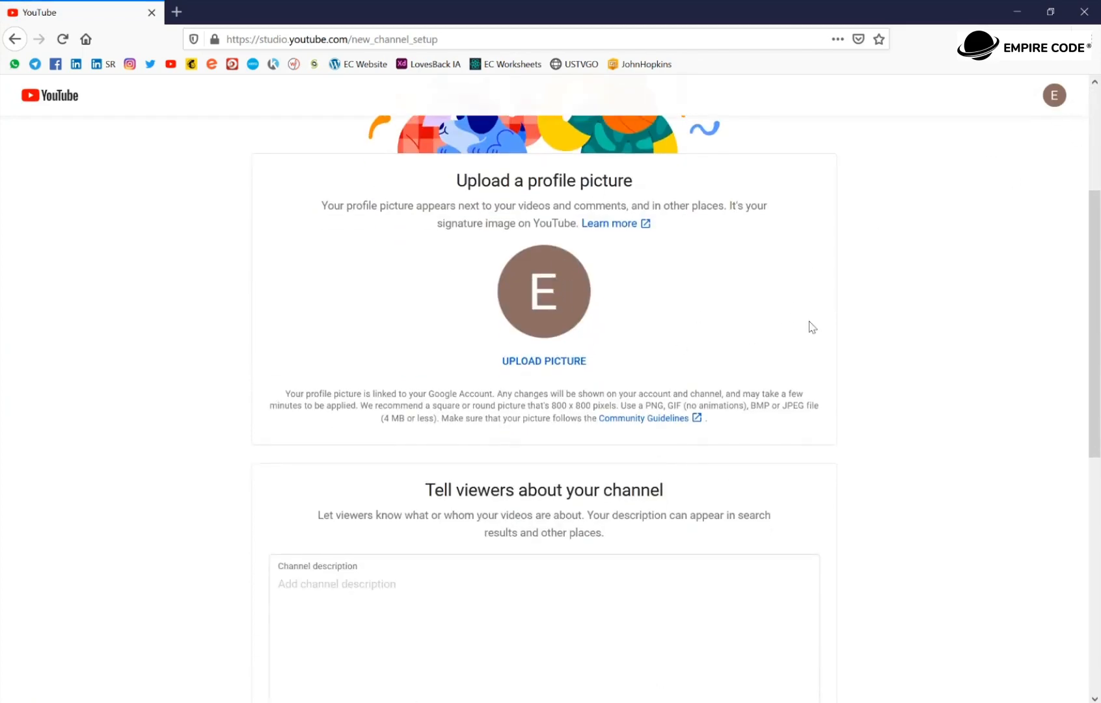
pyautogui.scroll(-3)
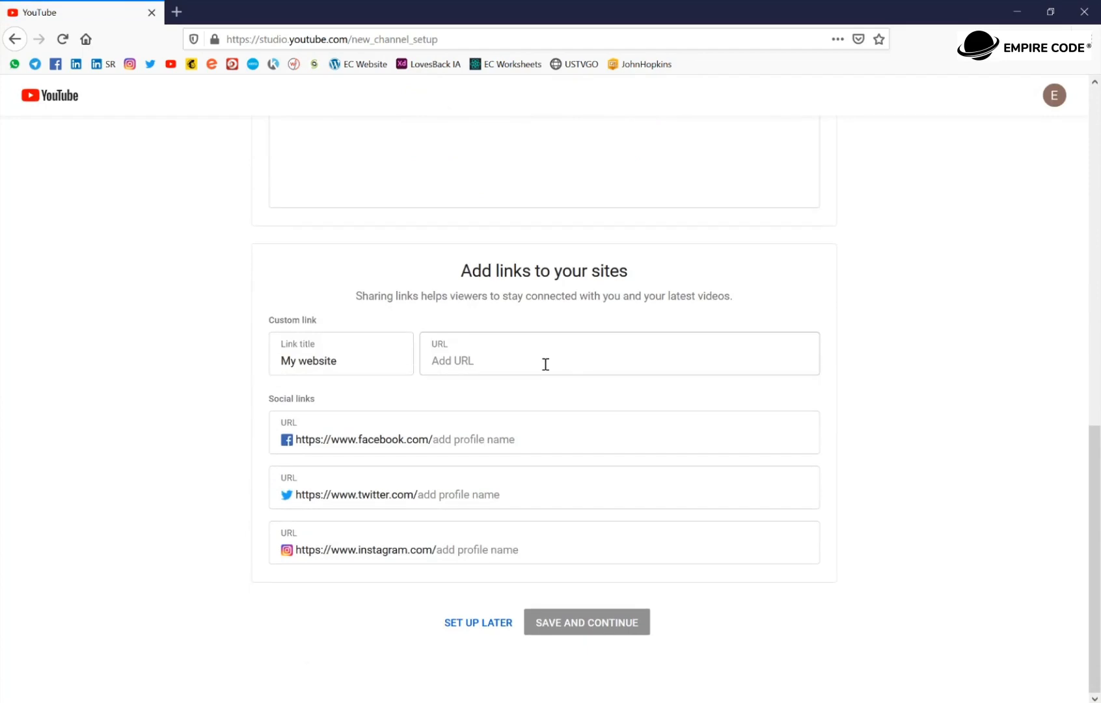
pyautogui.moveTo(478, 636)
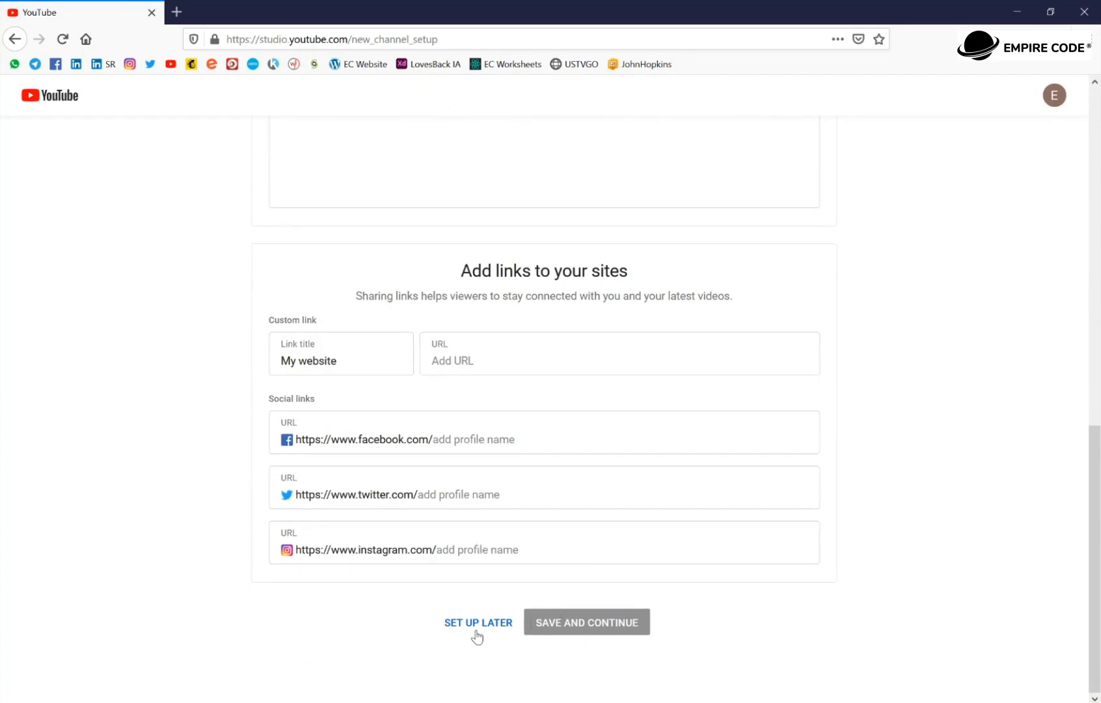
pyautogui.click(477, 623)
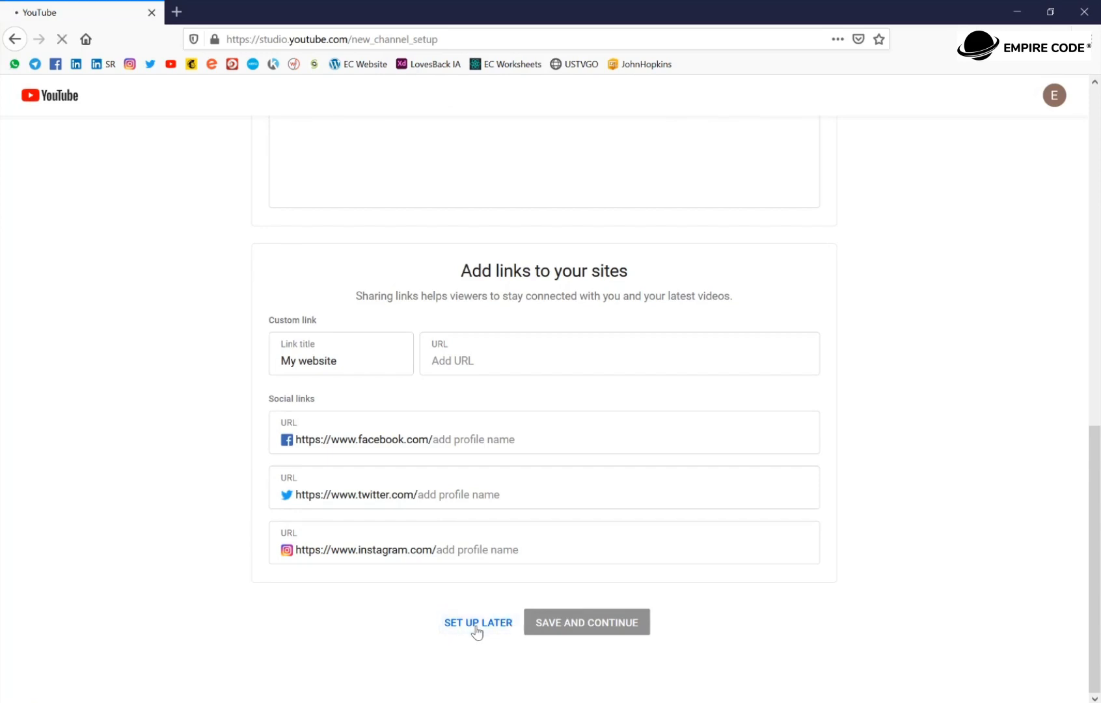
pyautogui.click(478, 624)
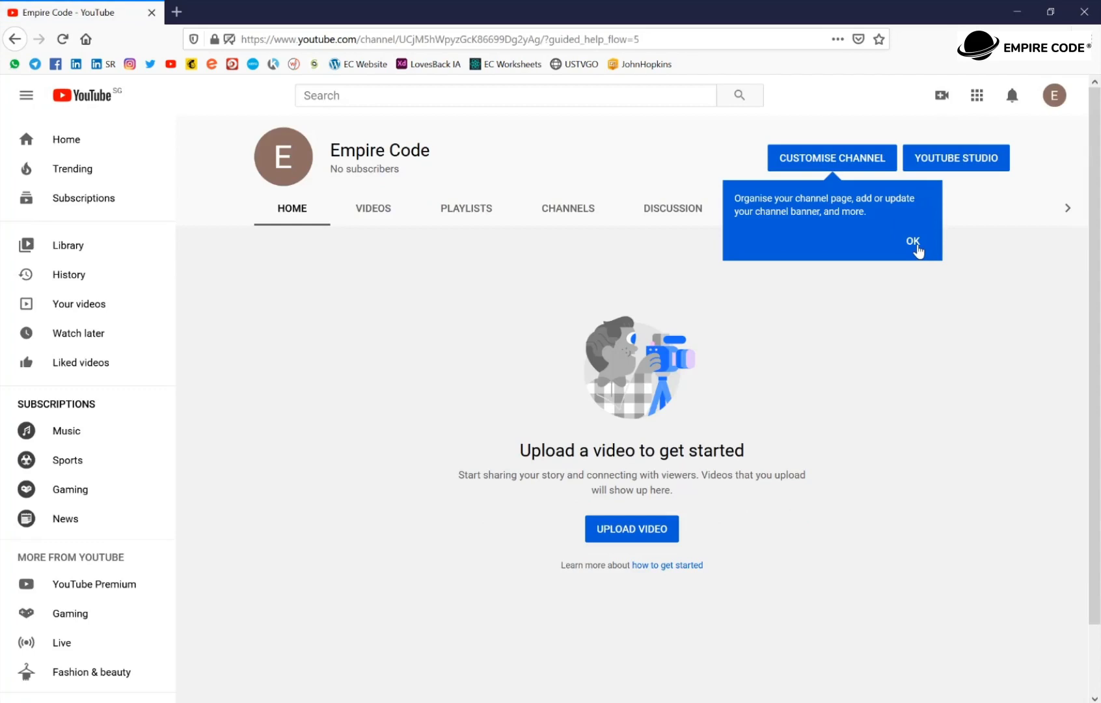
pyautogui.click(912, 242)
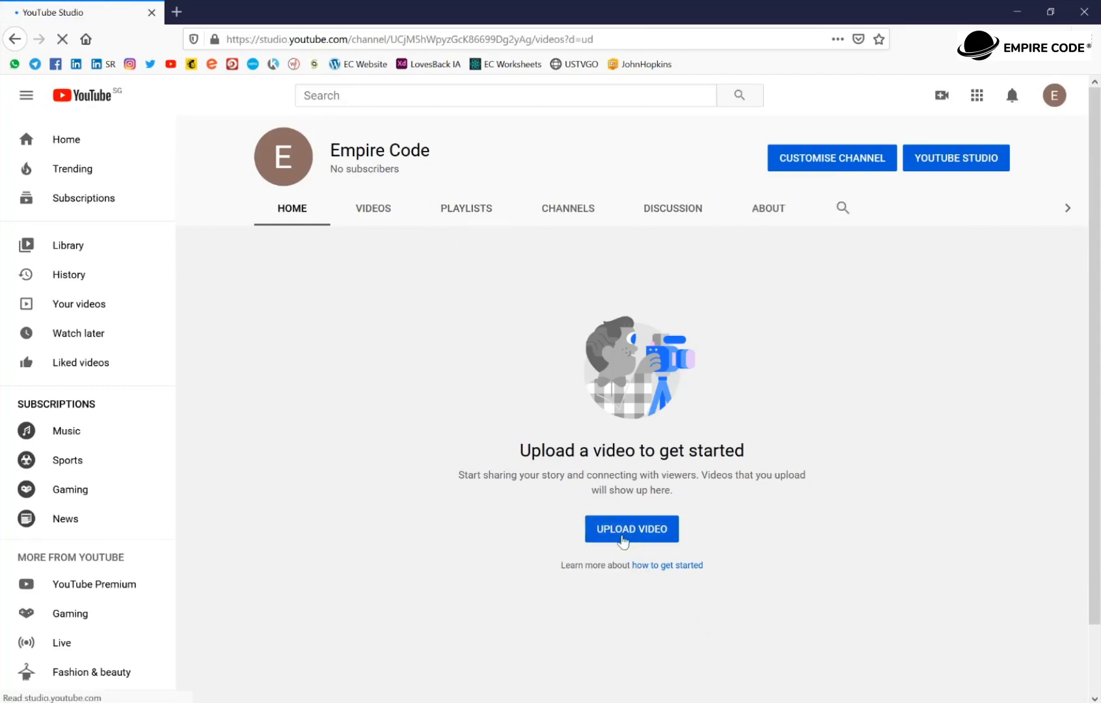
# - Upload the Photo-Montage-Video file from the computer to the channel
pyautogui.click(631, 529)
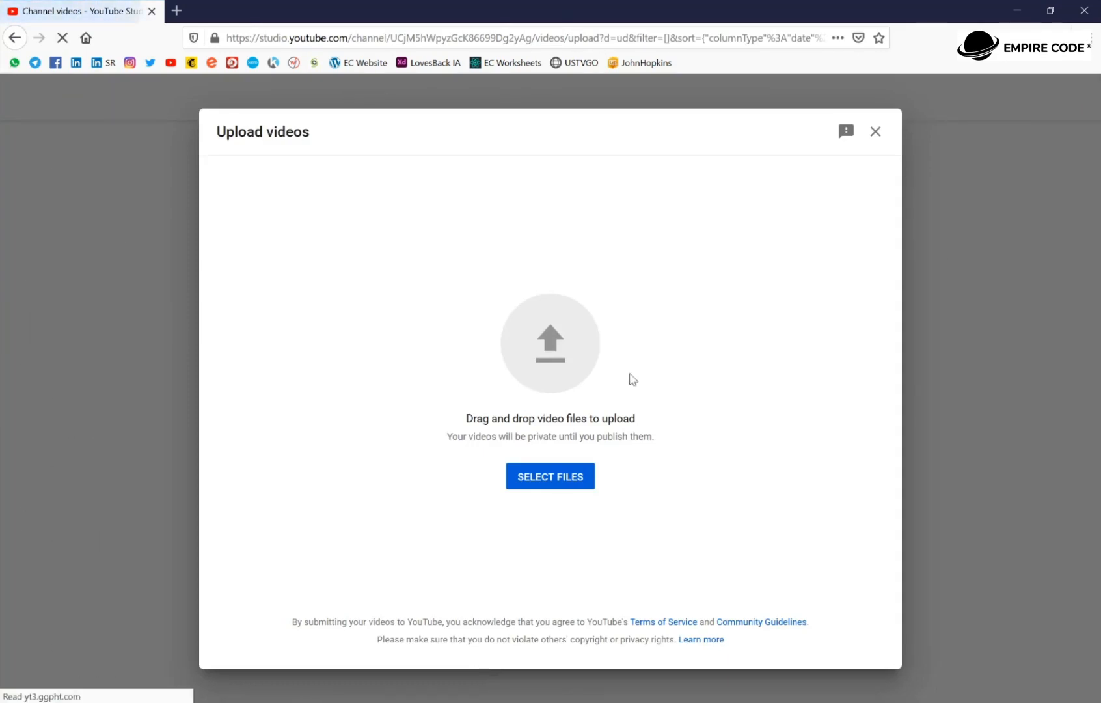
pyautogui.click(549, 476)
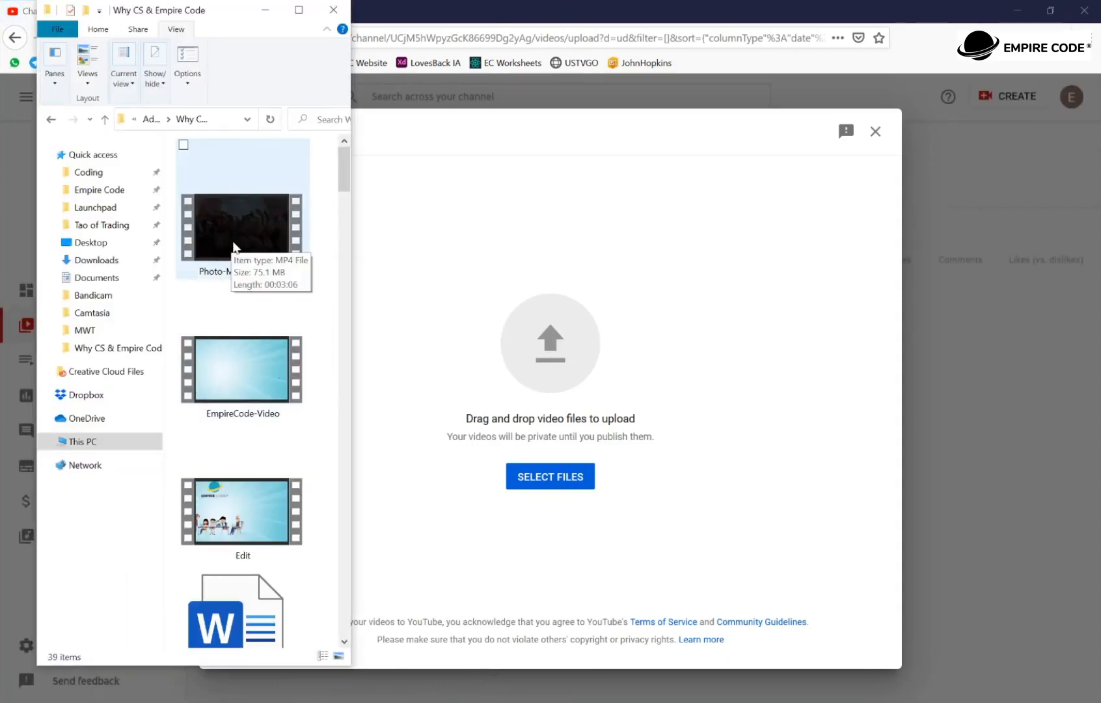
pyautogui.click(242, 225)
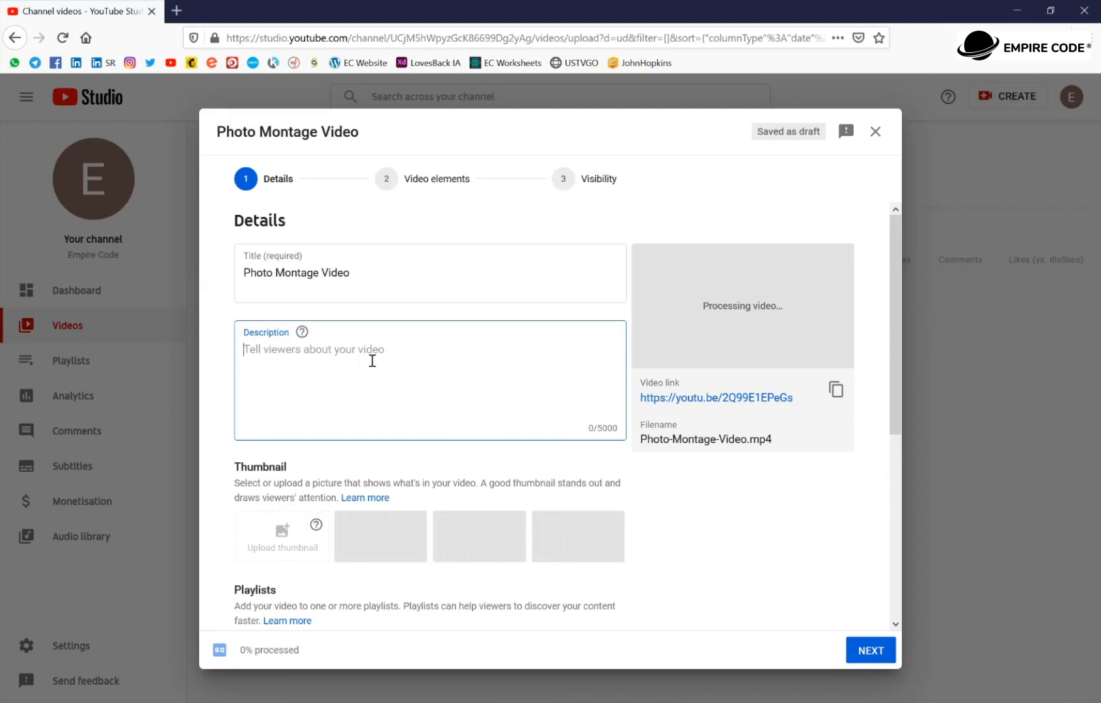
# - Give the video a 'Description video' placeholder description and the title My Project Title_Singapore
pyautogui.write('Description for your')
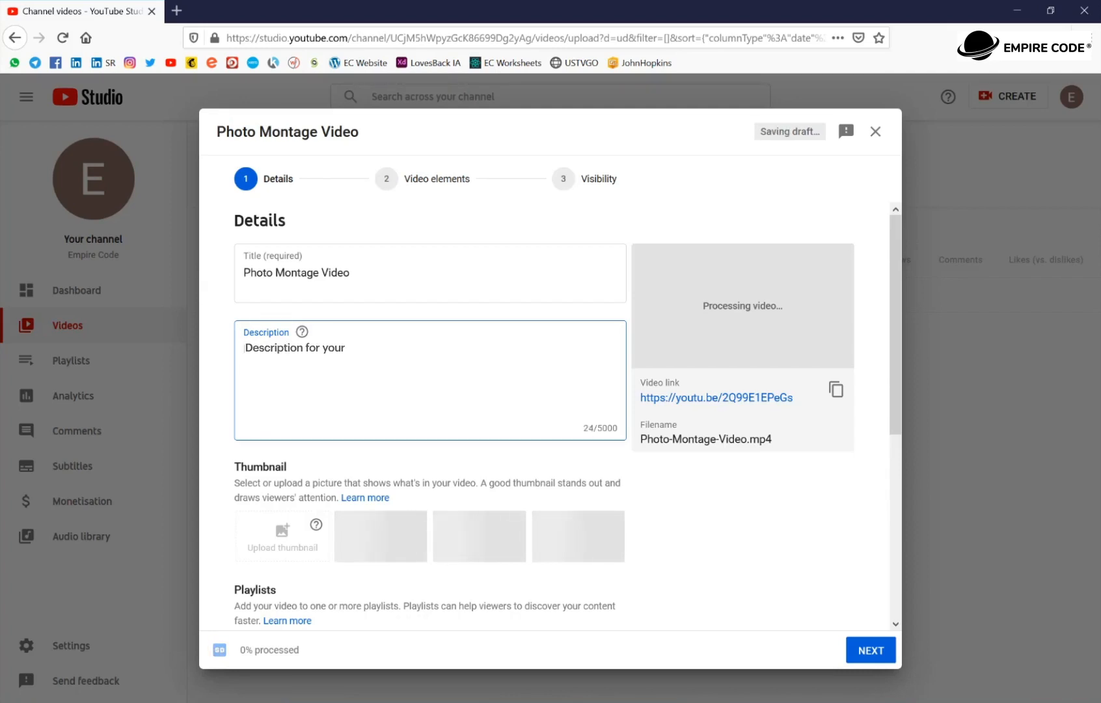
pyautogui.write('video')
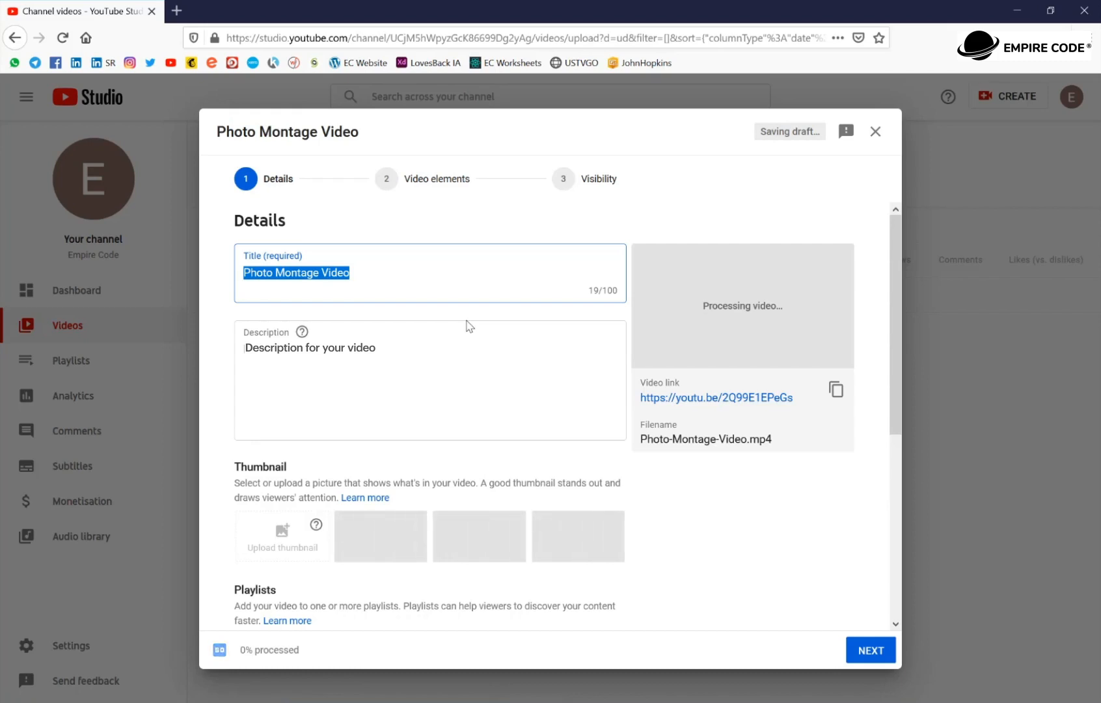
pyautogui.write('My Project Title')
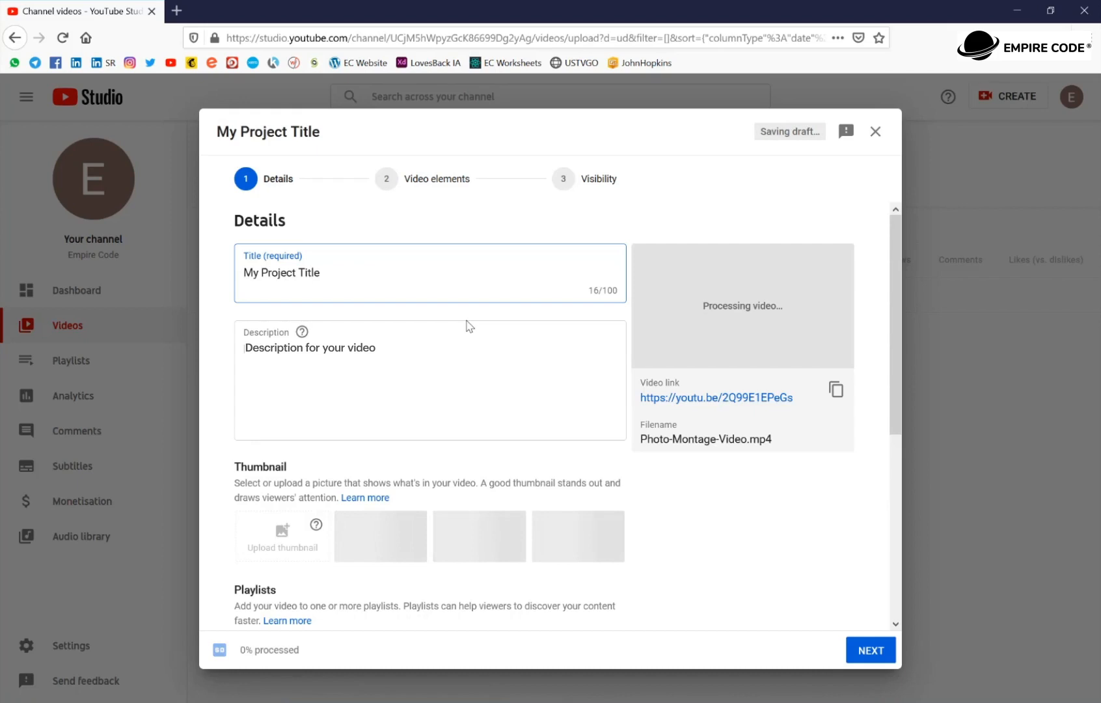
pyautogui.write('_Singapore')
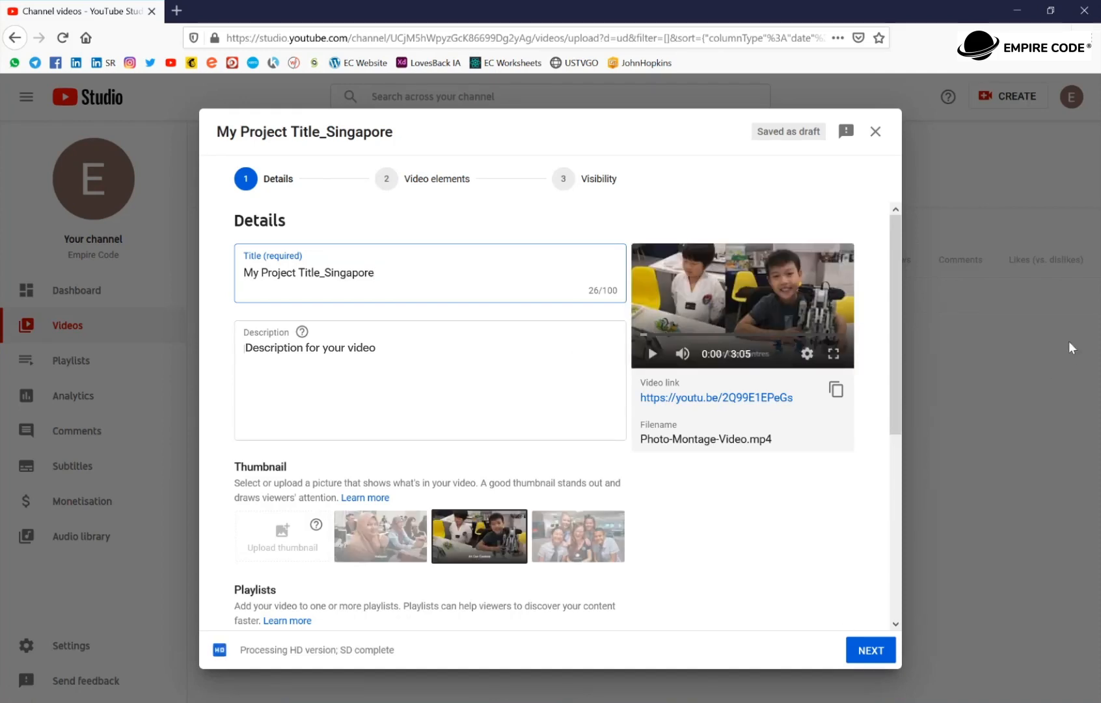
pyautogui.moveTo(865, 627)
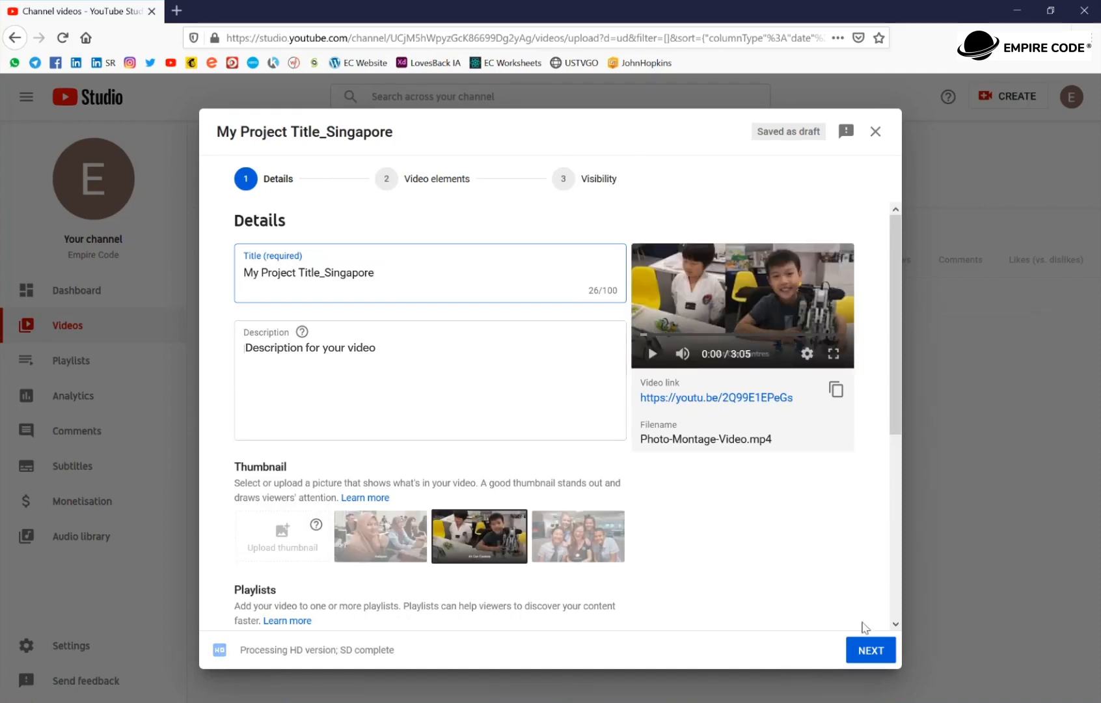
# - Create a private Competition playlist and add the video to it
pyautogui.click(870, 649)
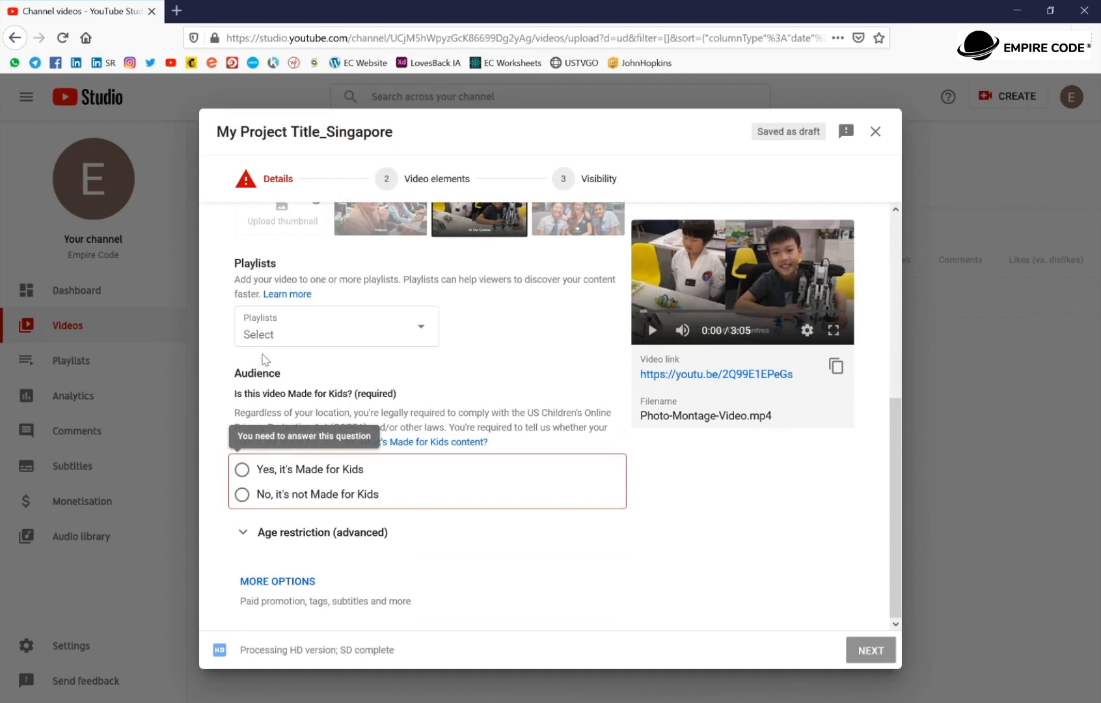
pyautogui.click(335, 326)
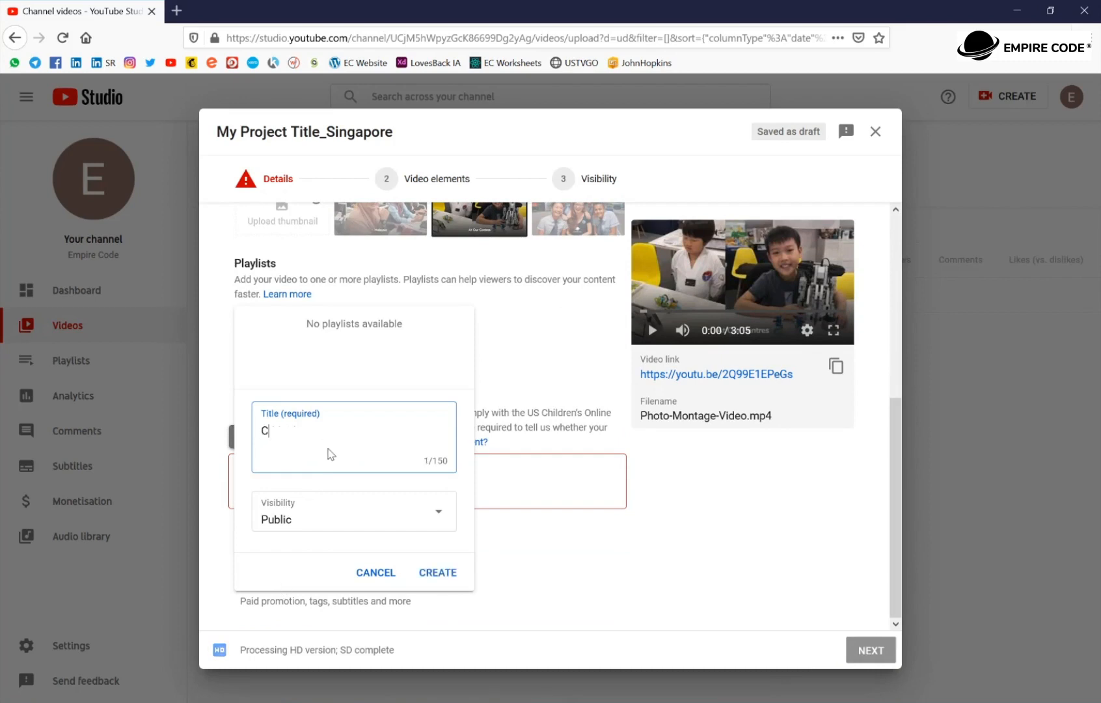
pyautogui.write('ompetition')
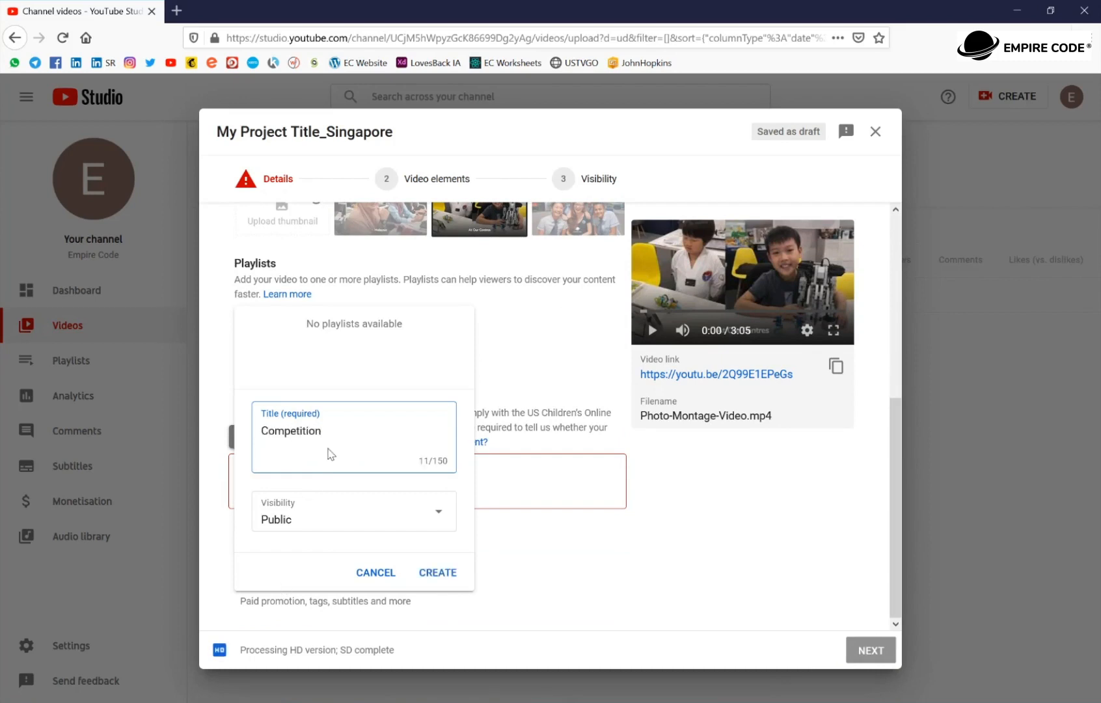
pyautogui.click(353, 511)
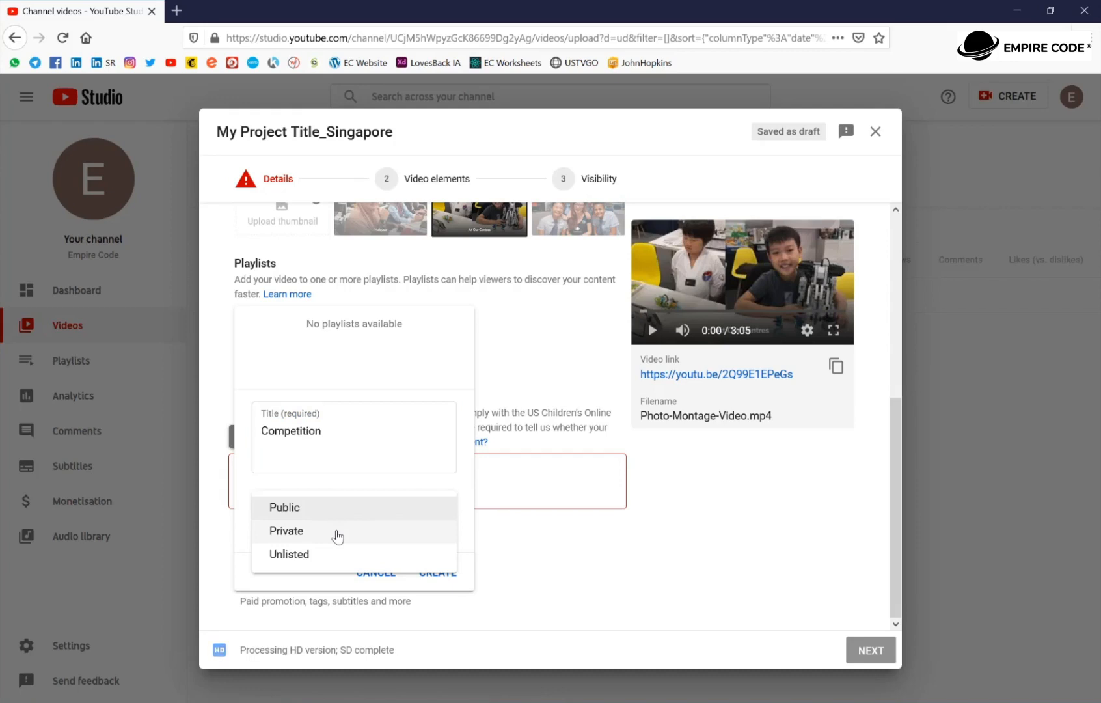
pyautogui.click(286, 531)
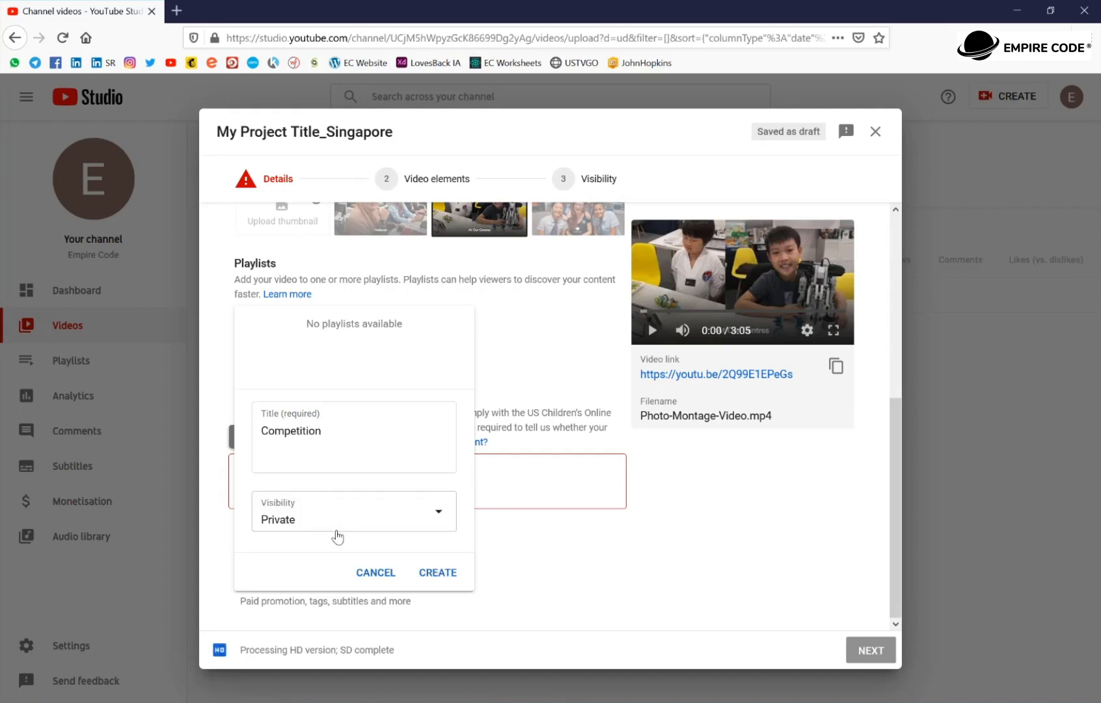
pyautogui.moveTo(344, 529)
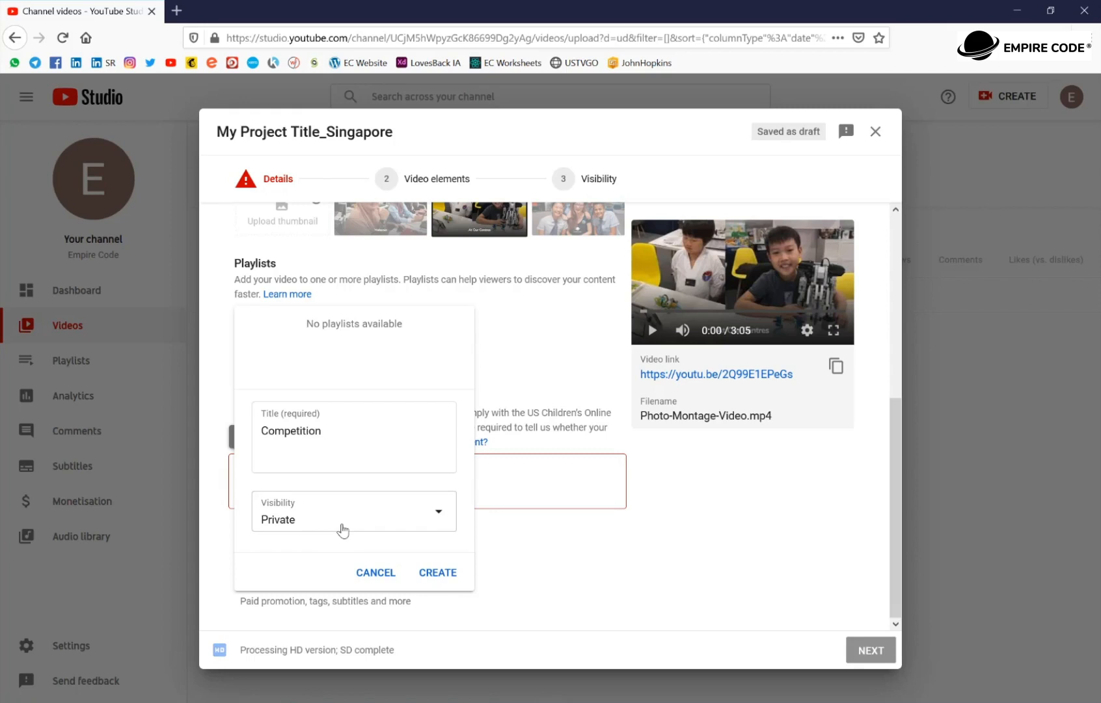
pyautogui.click(352, 520)
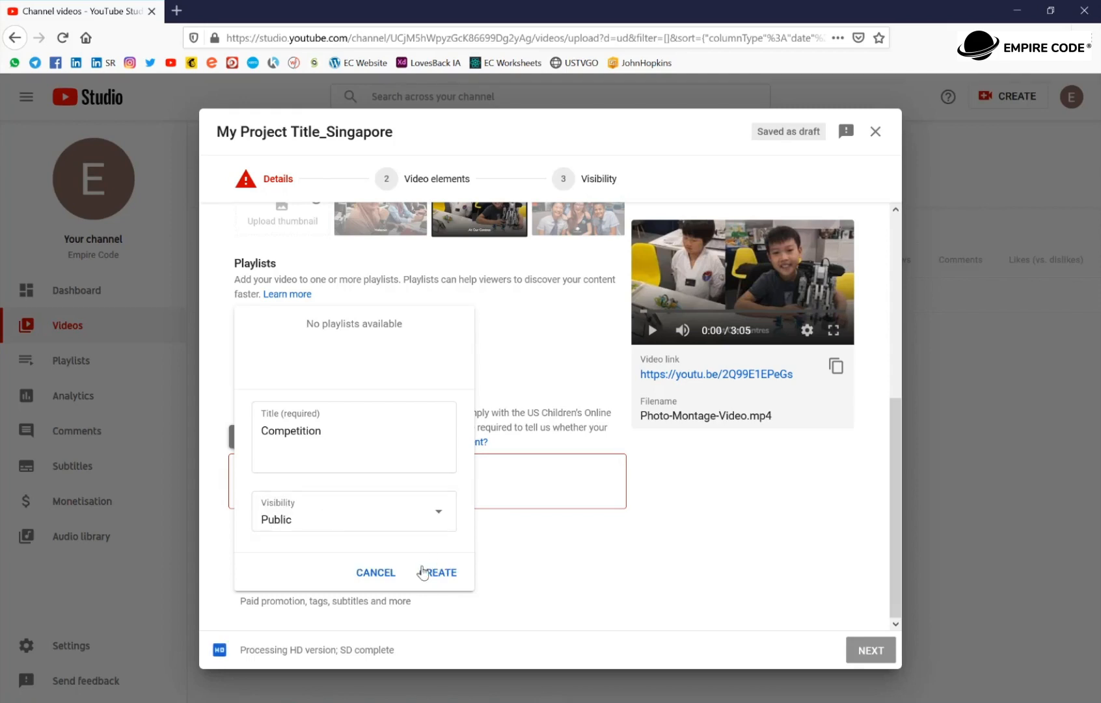
pyautogui.click(440, 572)
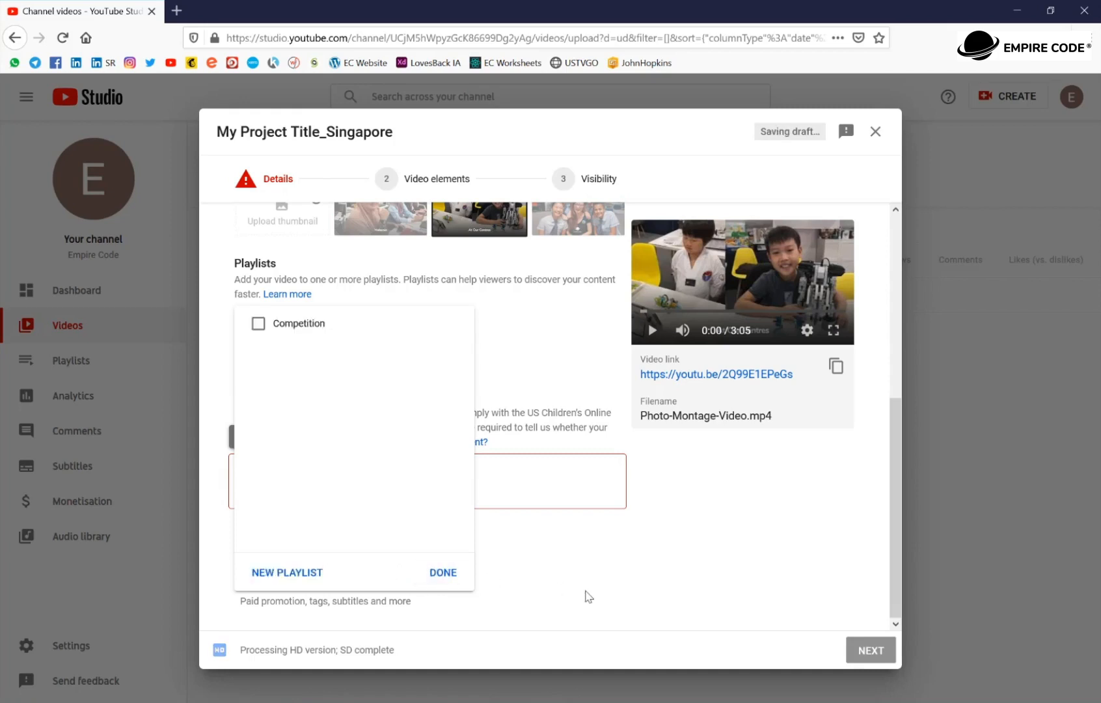
pyautogui.click(442, 573)
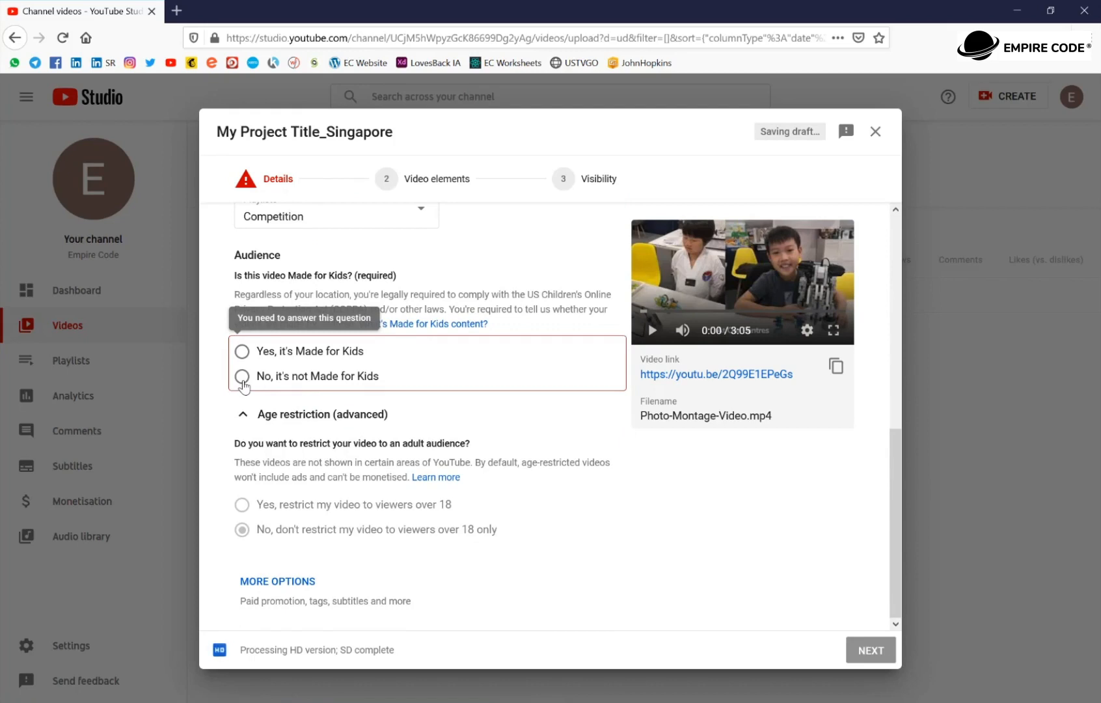
# - Mark the video as not made for kids and leave it without an age restriction
pyautogui.click(243, 376)
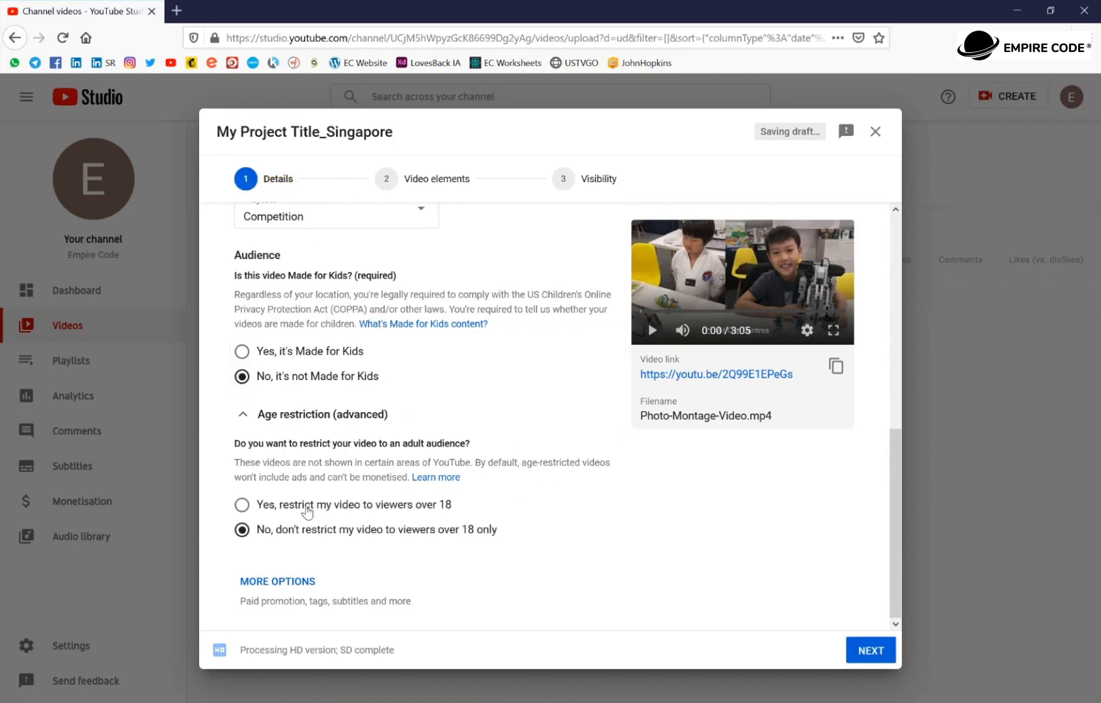
pyautogui.click(242, 504)
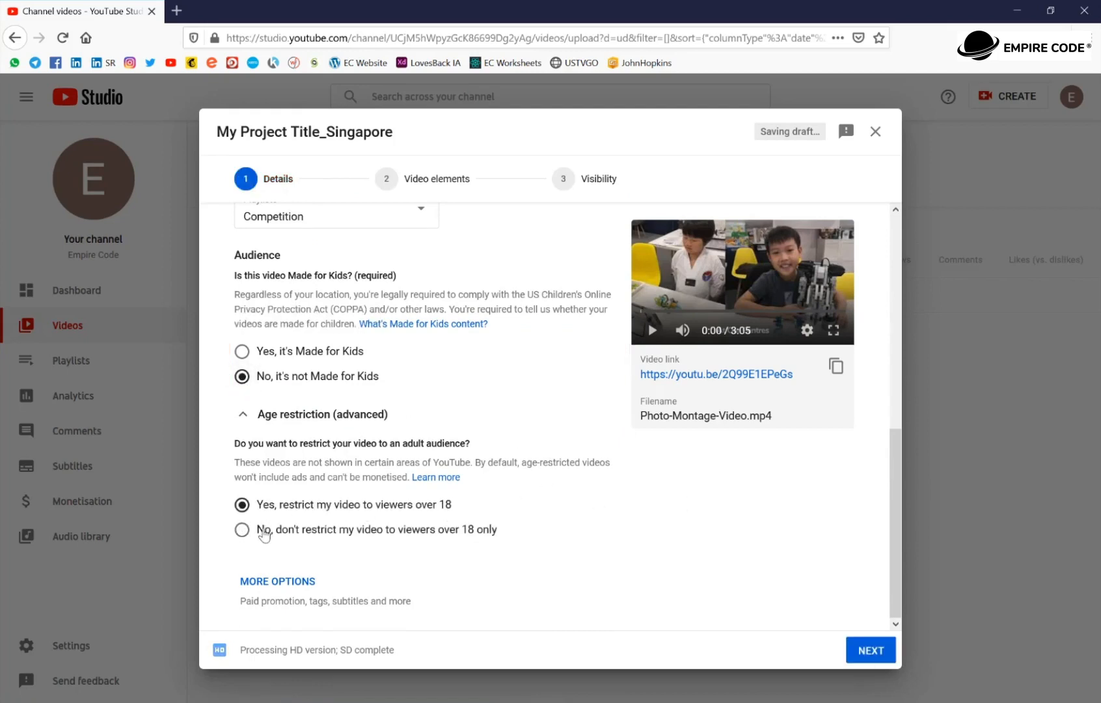
pyautogui.click(242, 529)
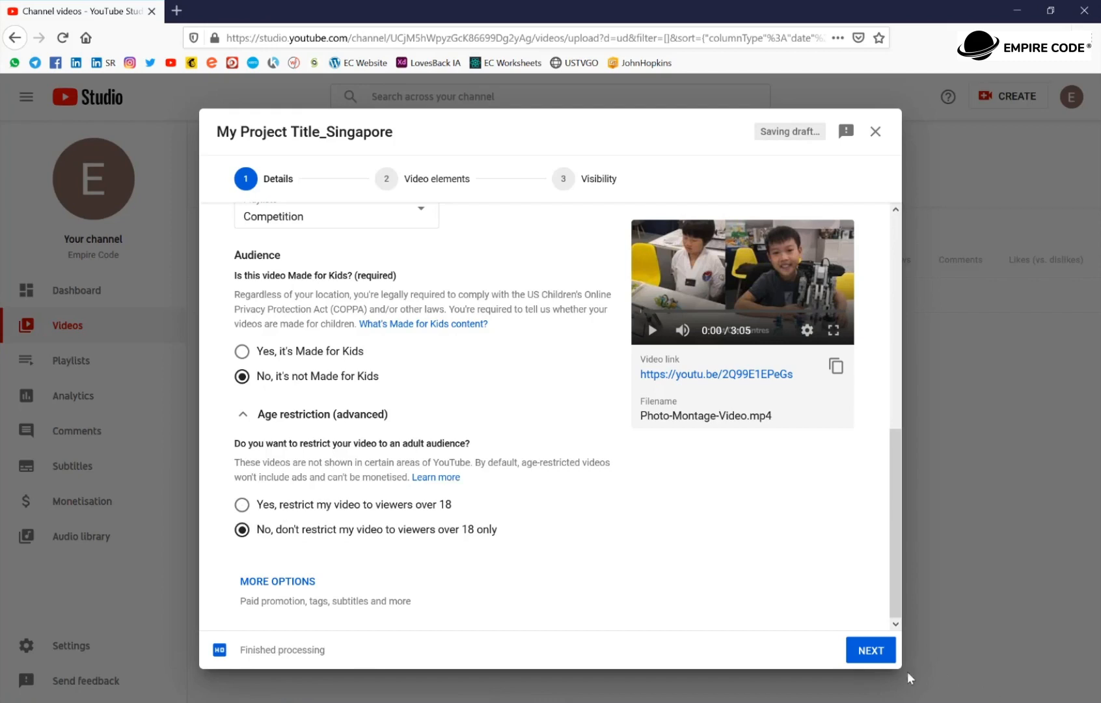
# - Skip the video elements, set visibility to Private and save the upload
pyautogui.click(869, 650)
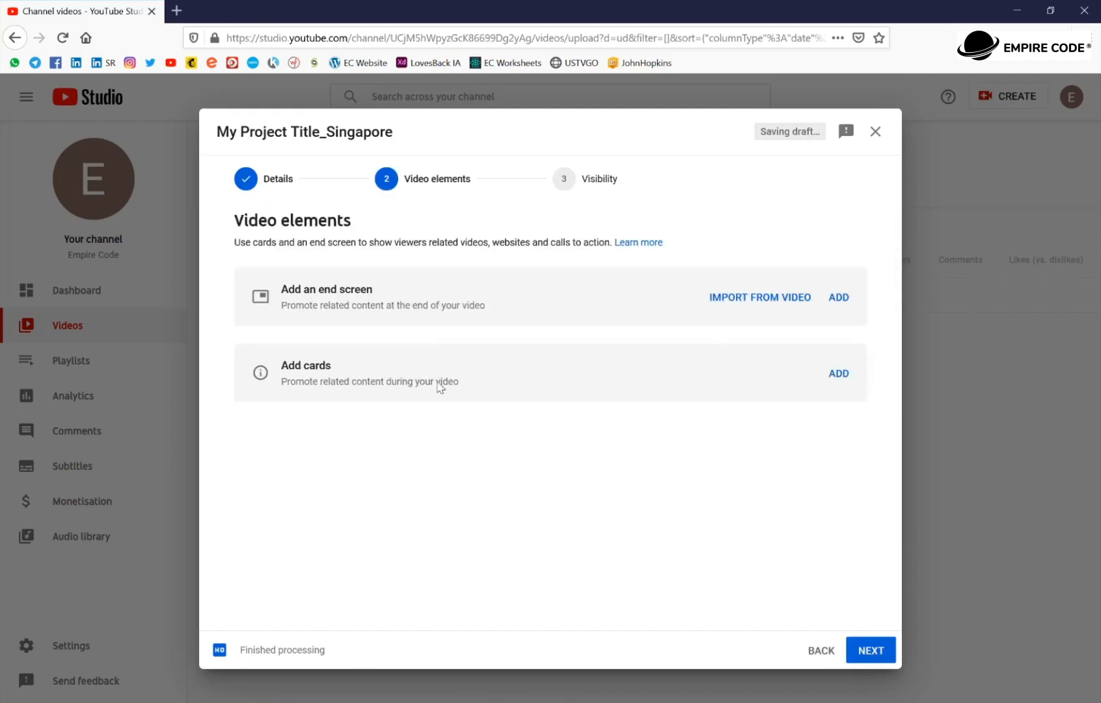
pyautogui.moveTo(482, 275)
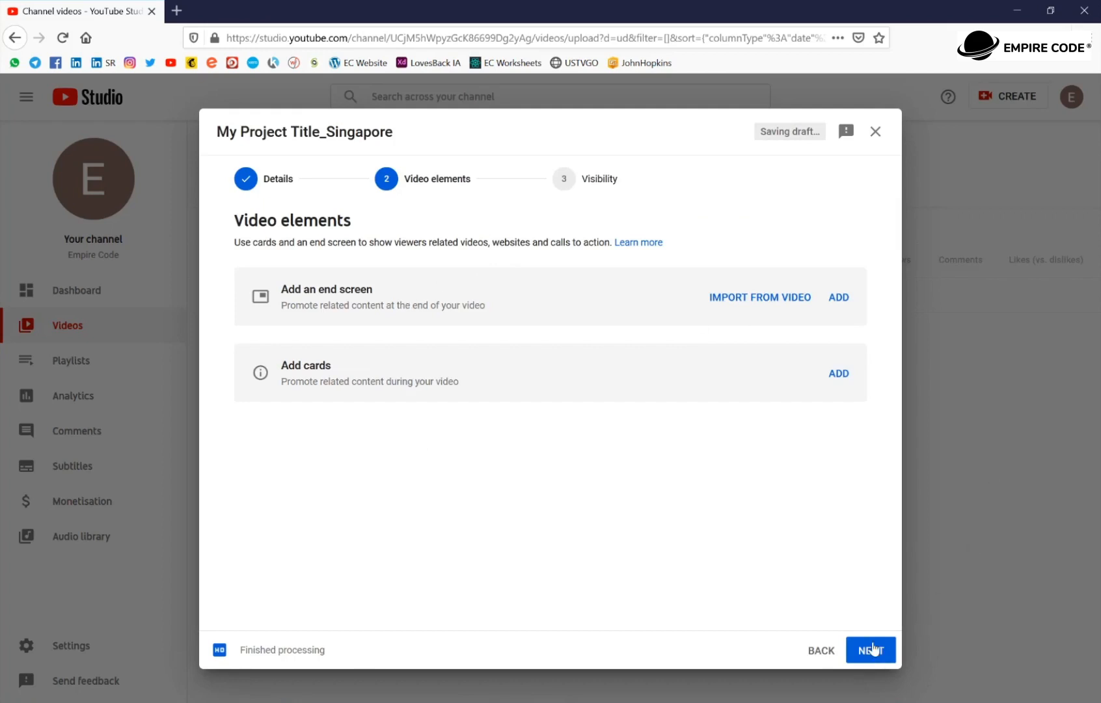
pyautogui.click(870, 649)
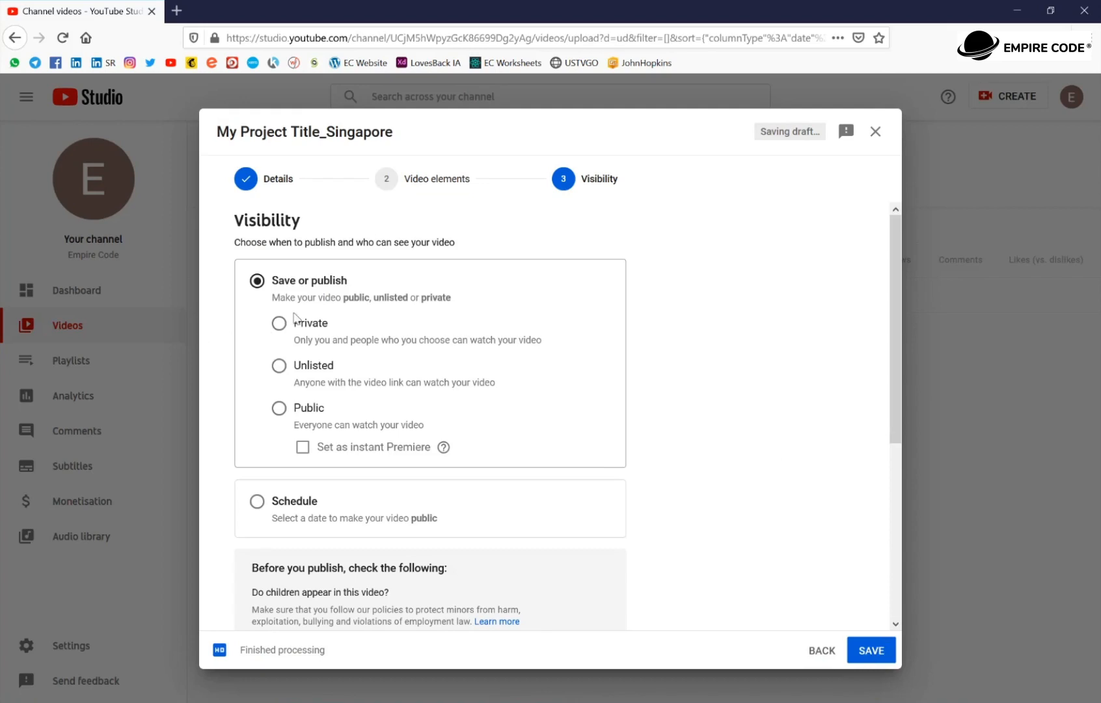
pyautogui.click(280, 323)
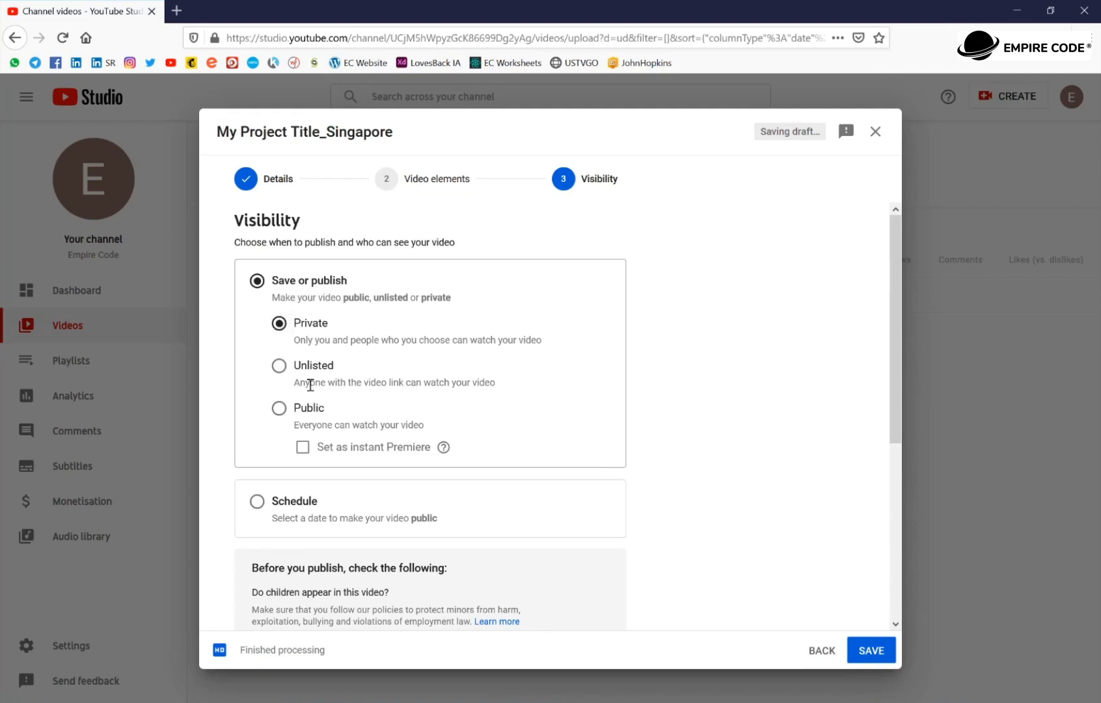
pyautogui.scroll(-3)
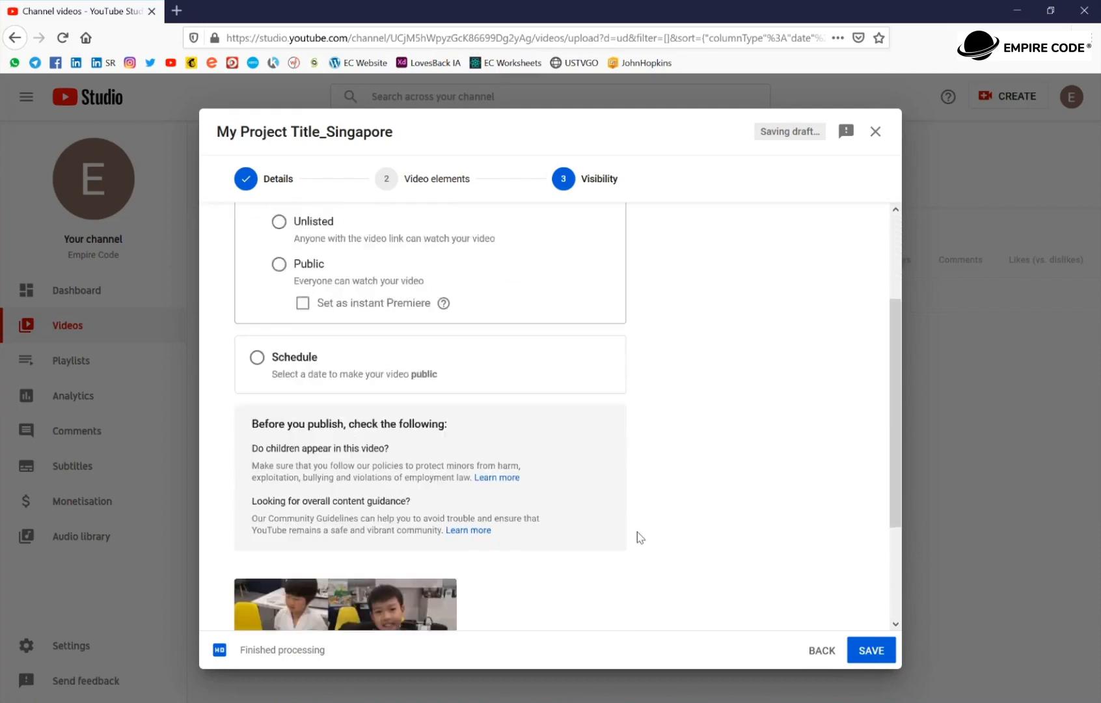
pyautogui.scroll(-3)
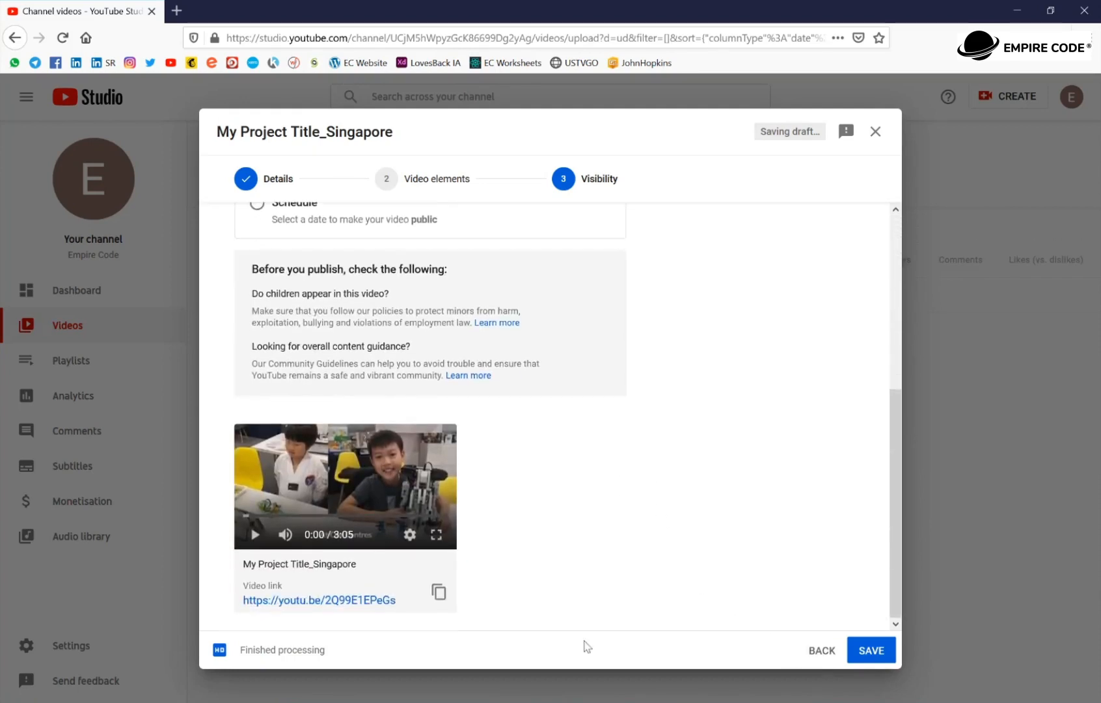
pyautogui.click(869, 649)
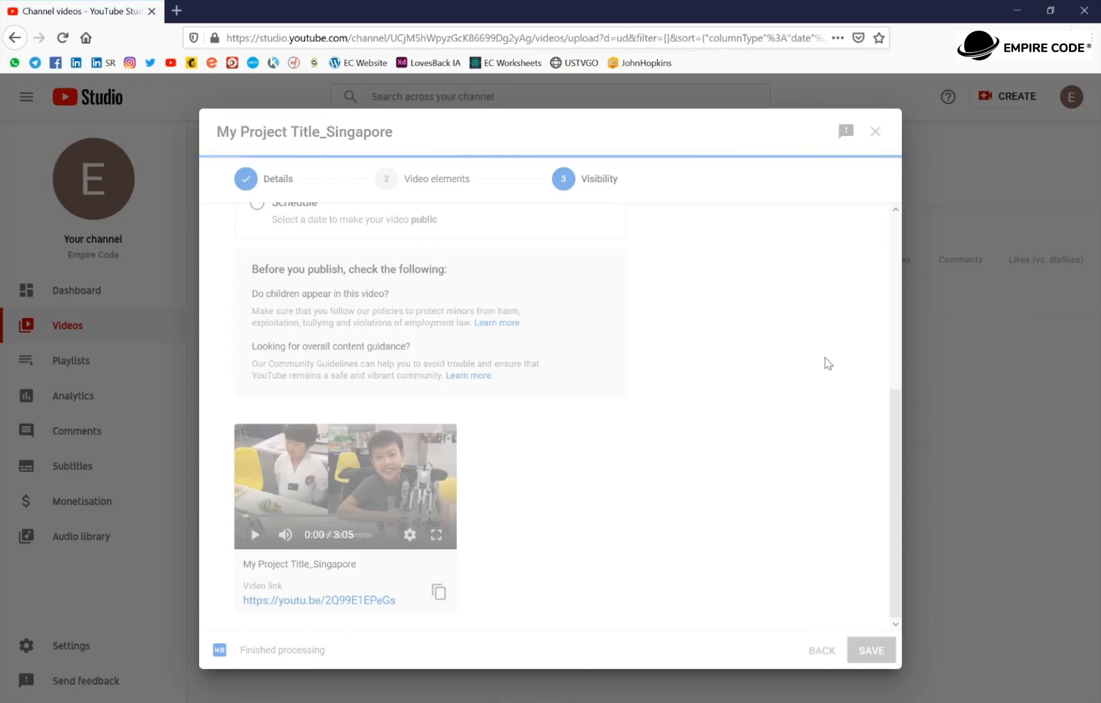
# - Return to the channel video list, review the visibility choices unchanged and dismiss the onboarding tips
pyautogui.click(870, 649)
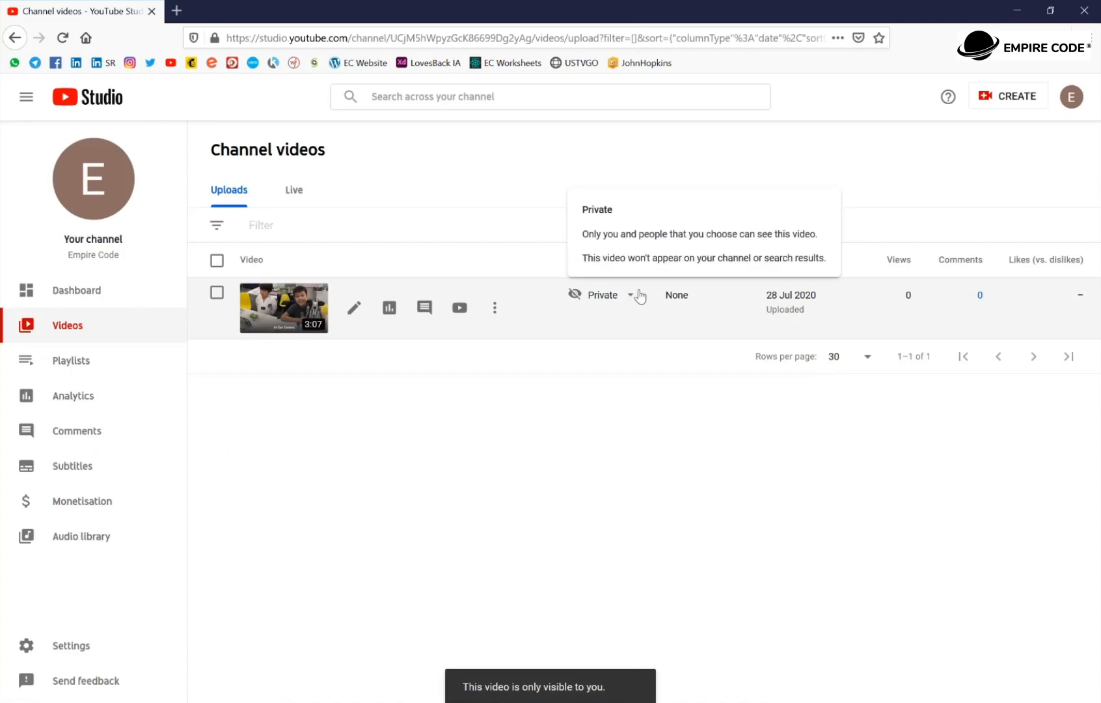
pyautogui.click(602, 294)
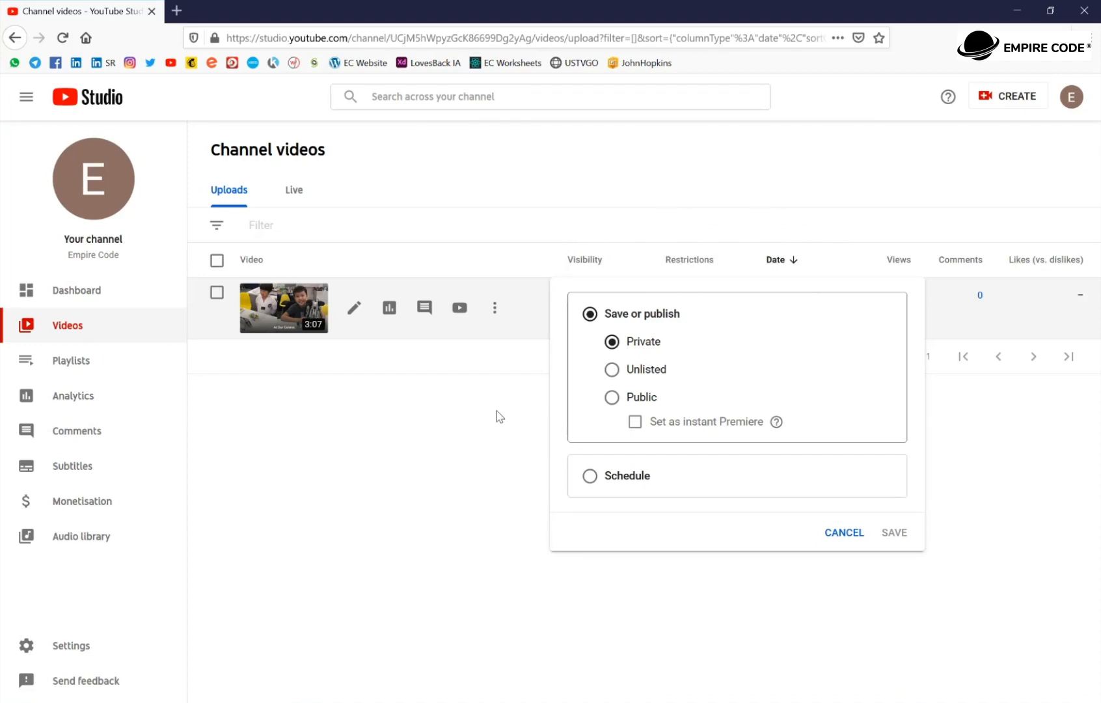
pyautogui.click(893, 534)
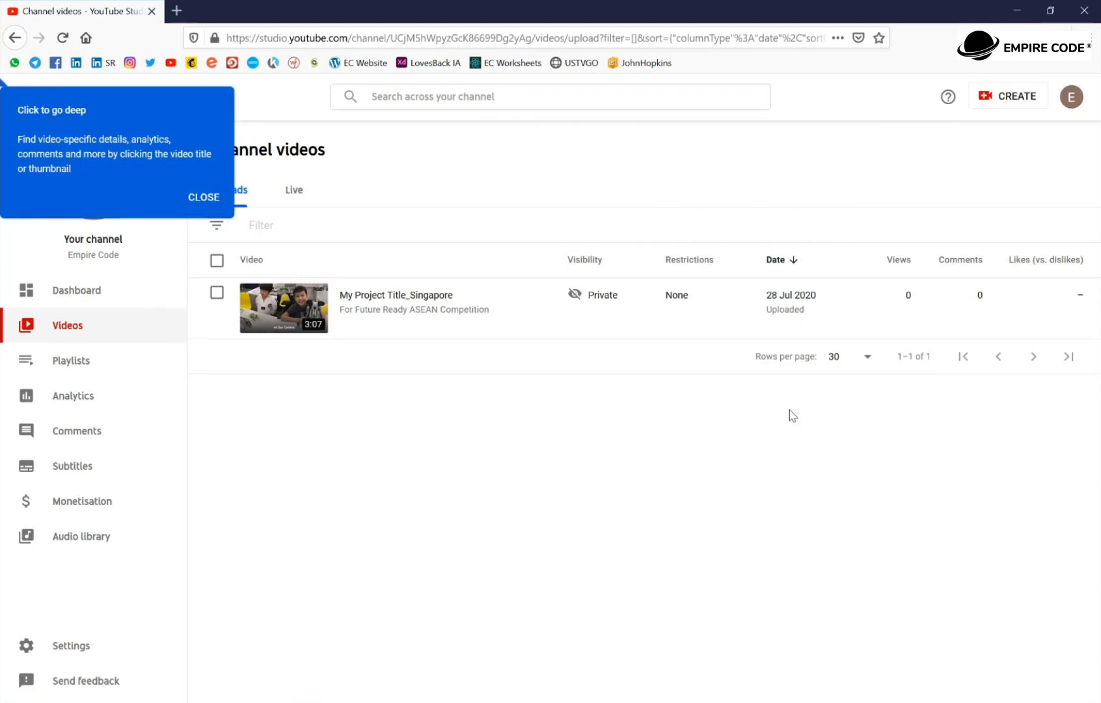
pyautogui.click(203, 198)
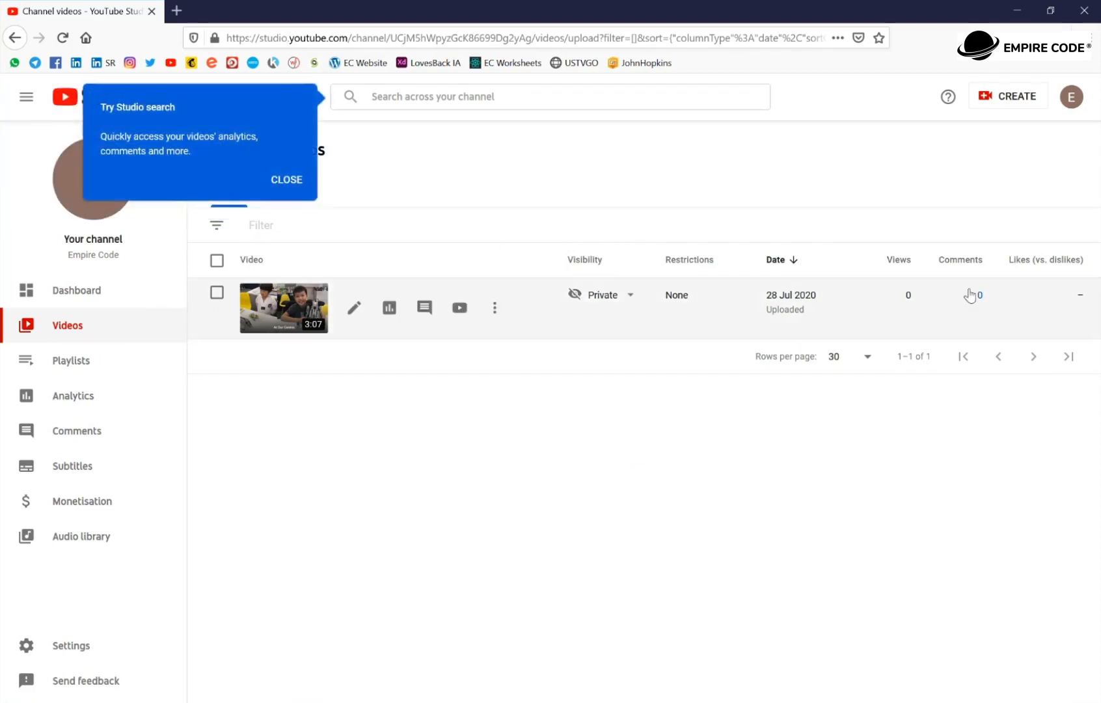
pyautogui.click(286, 180)
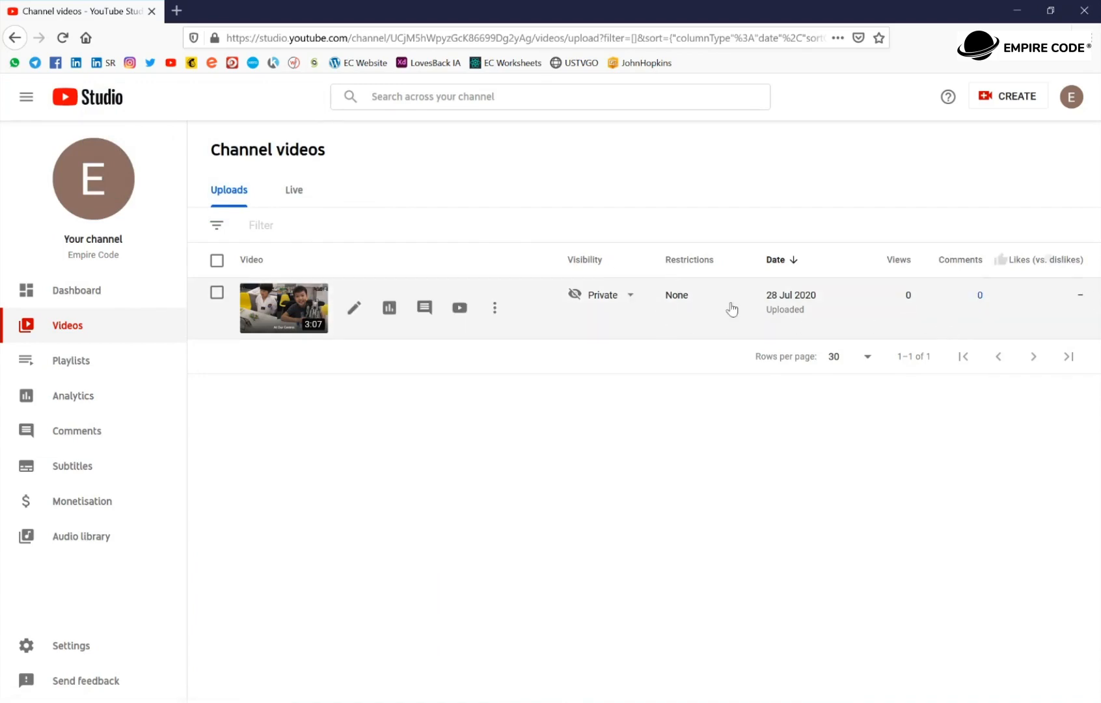
# - Copy the uploaded video's shareable link from its more-actions menu
pyautogui.click(494, 307)
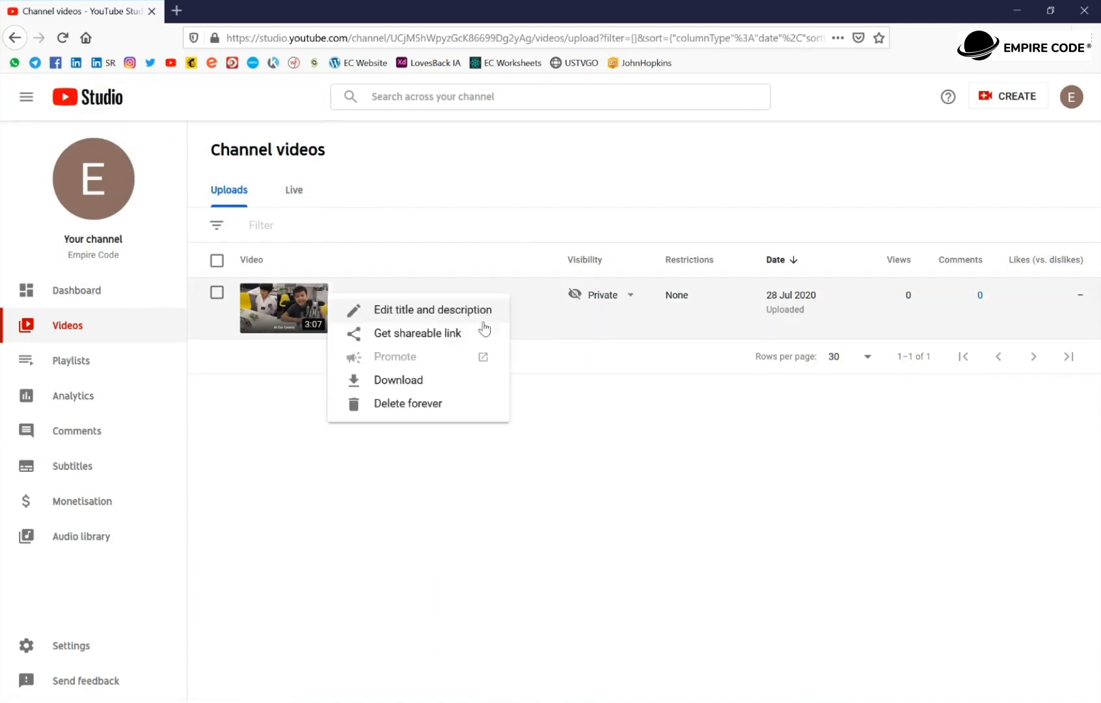
pyautogui.click(418, 333)
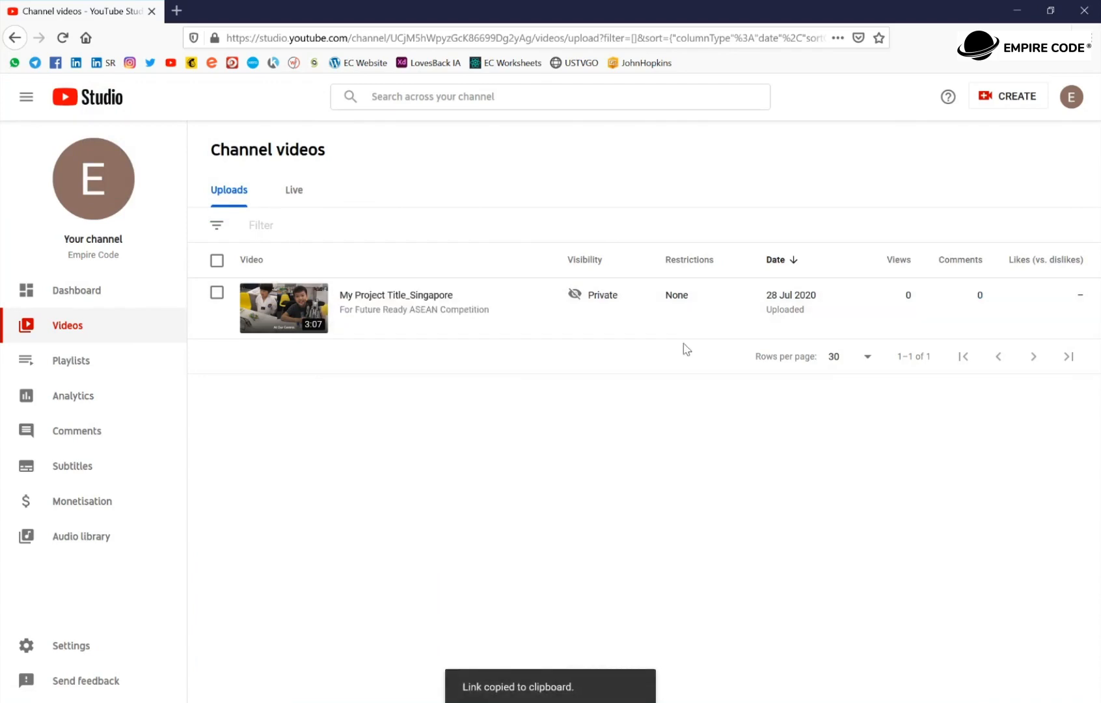
pyautogui.moveTo(688, 349)
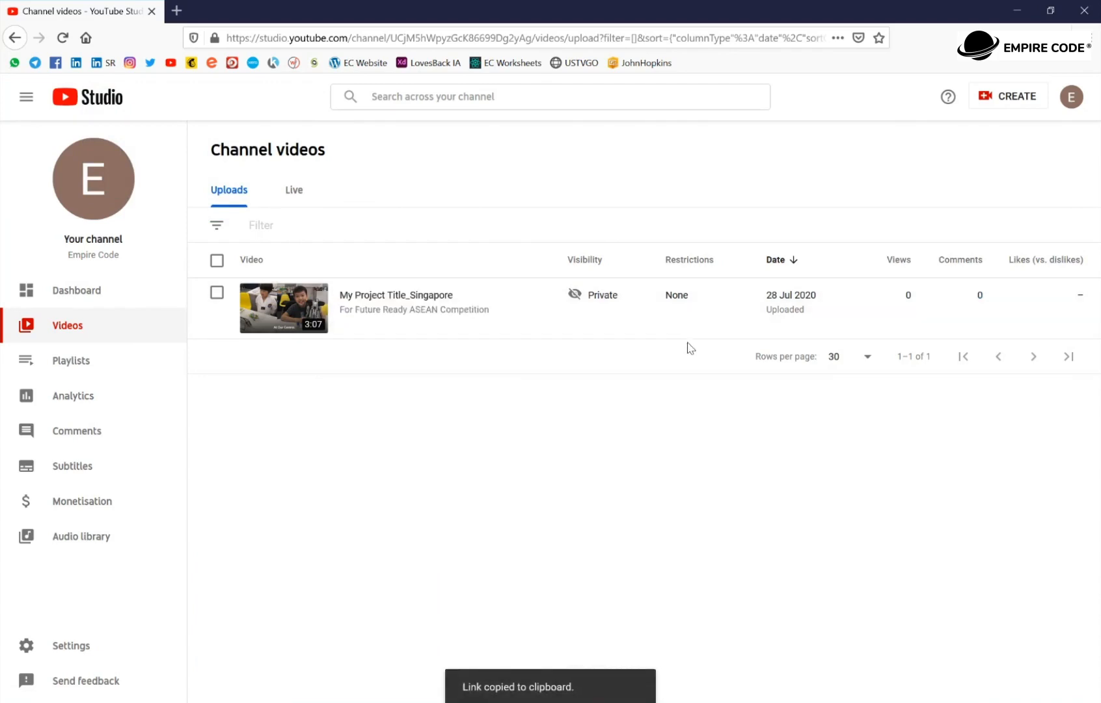
pyautogui.moveTo(1011, 268)
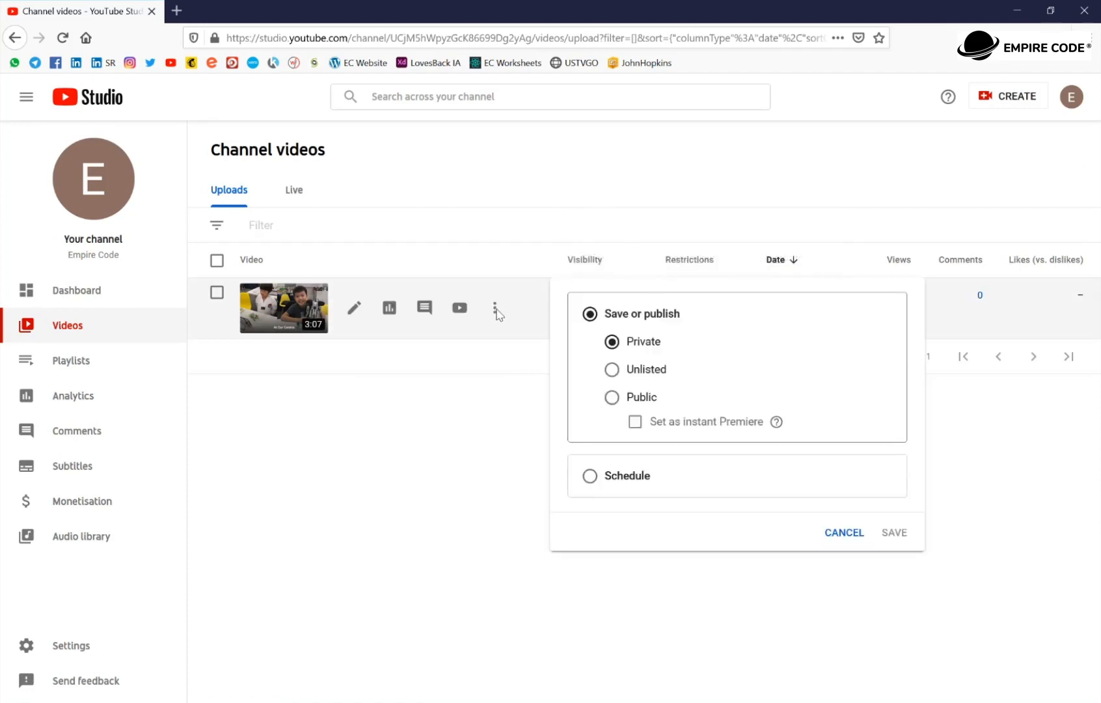
pyautogui.moveTo(352, 308)
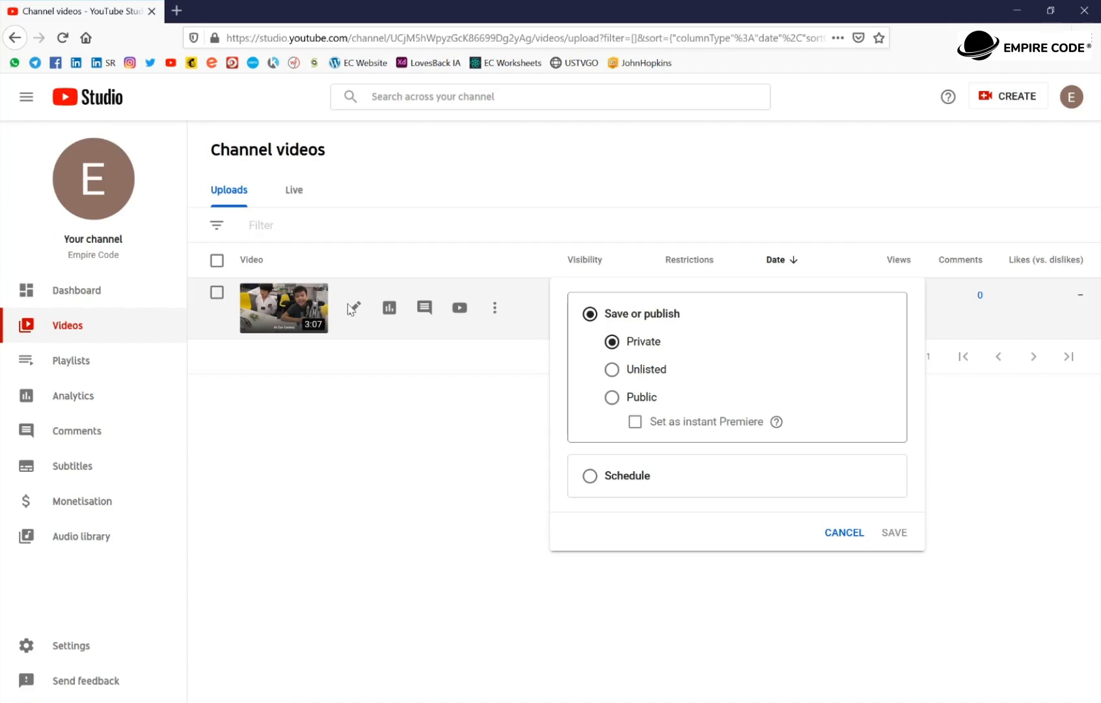
# - Open the video's details and choose Share privately from the menu beside Save
pyautogui.click(353, 307)
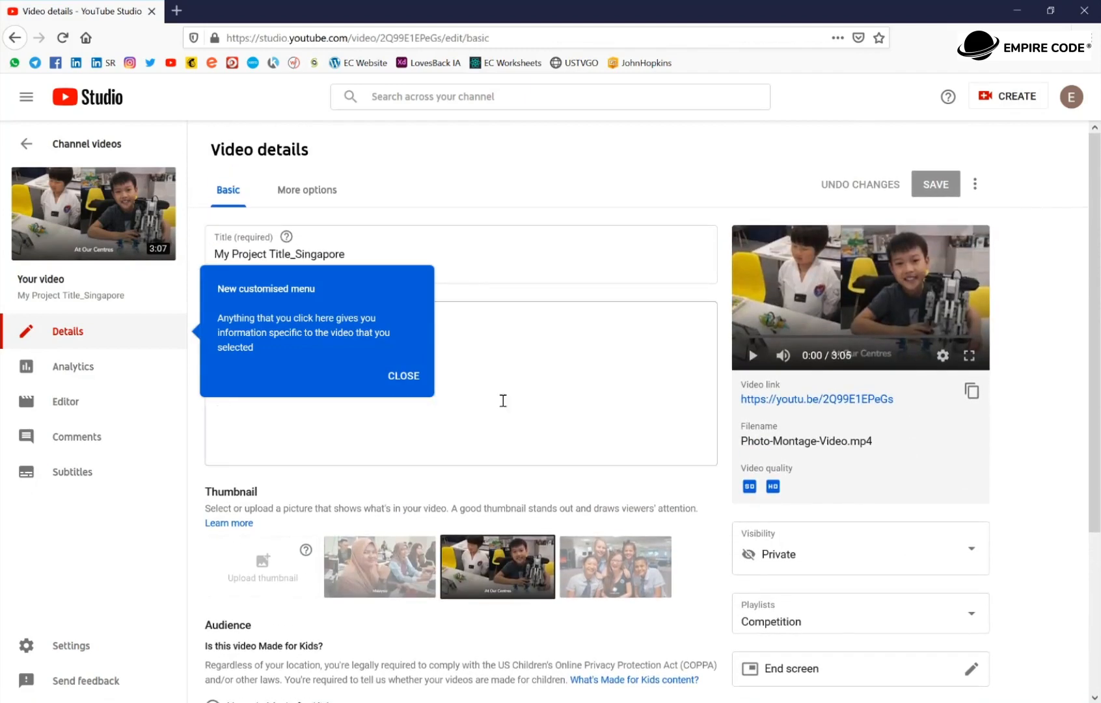
pyautogui.click(404, 377)
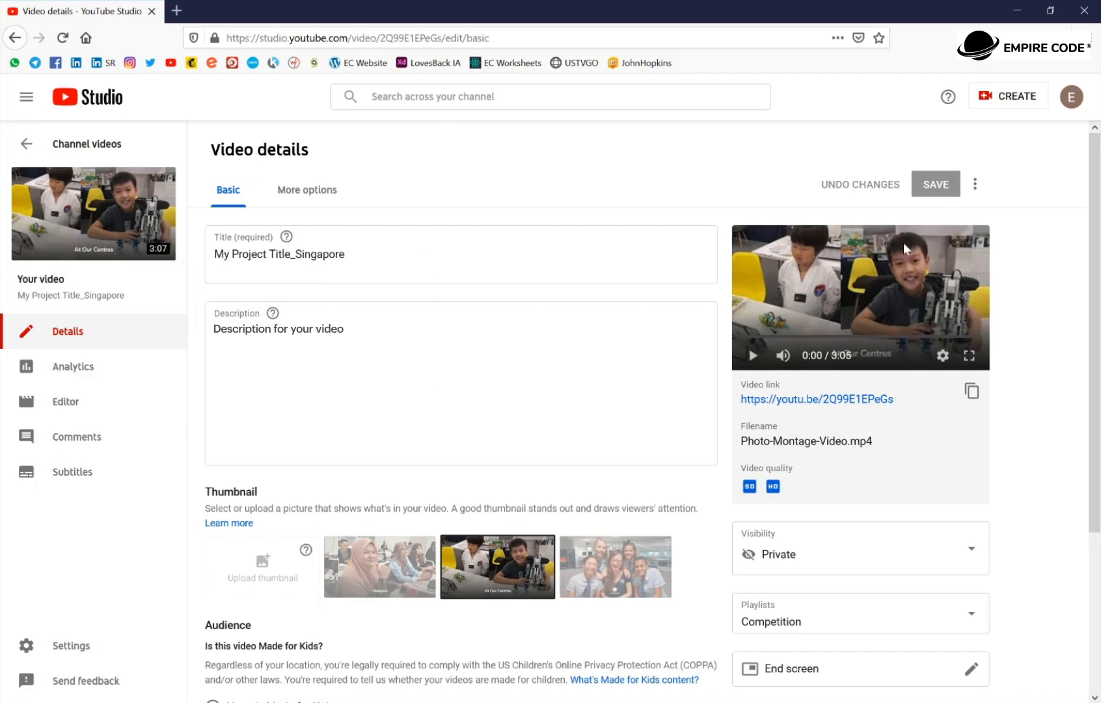
pyautogui.click(975, 183)
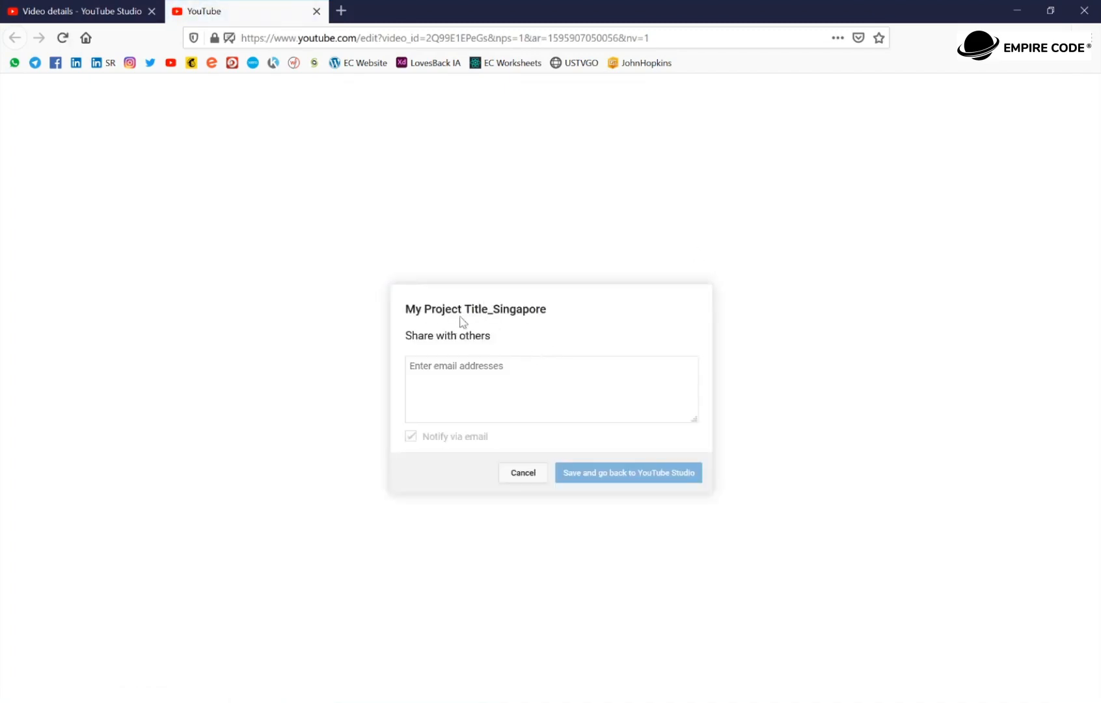
pyautogui.click(550, 390)
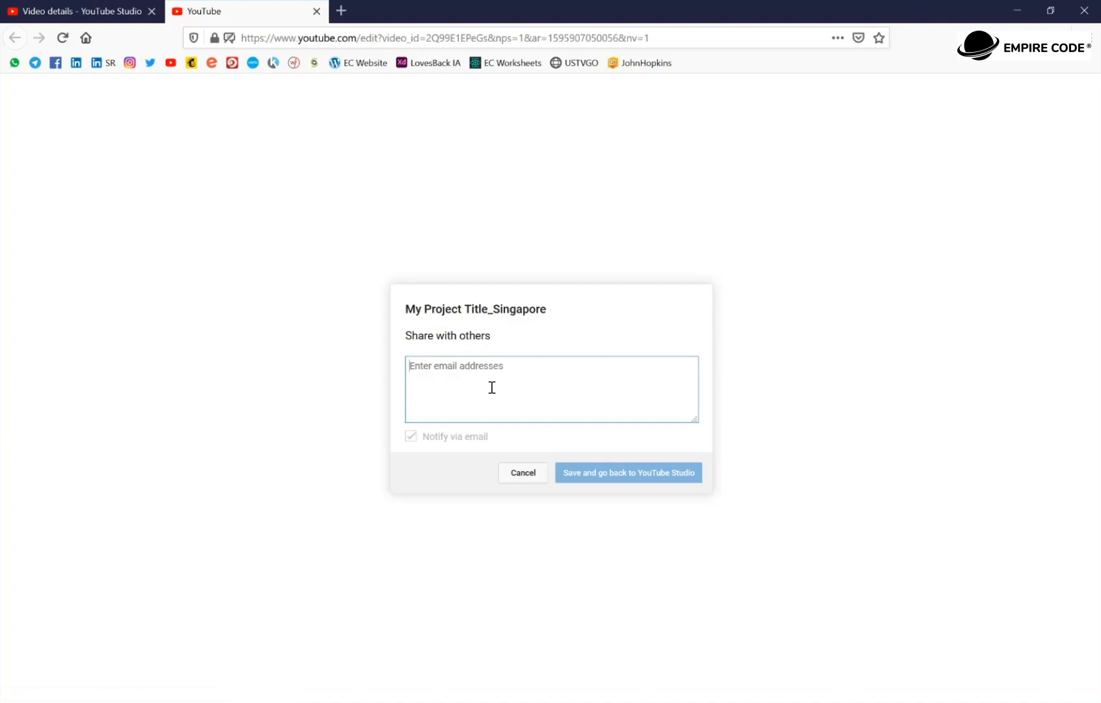
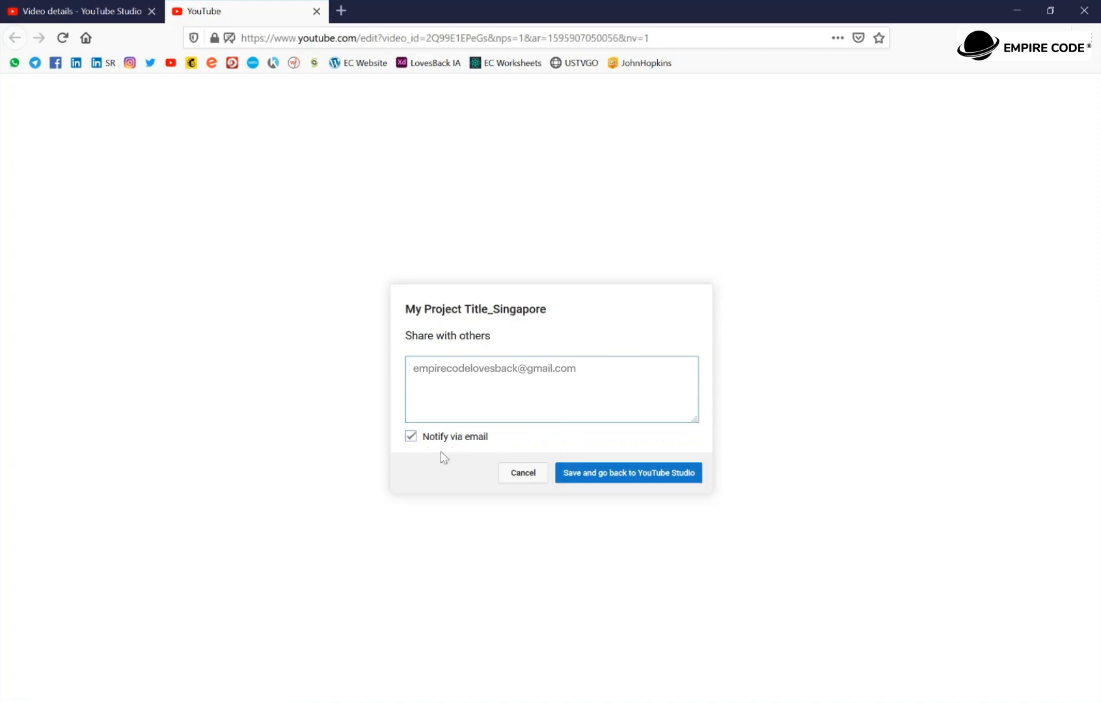
pyautogui.click(628, 473)
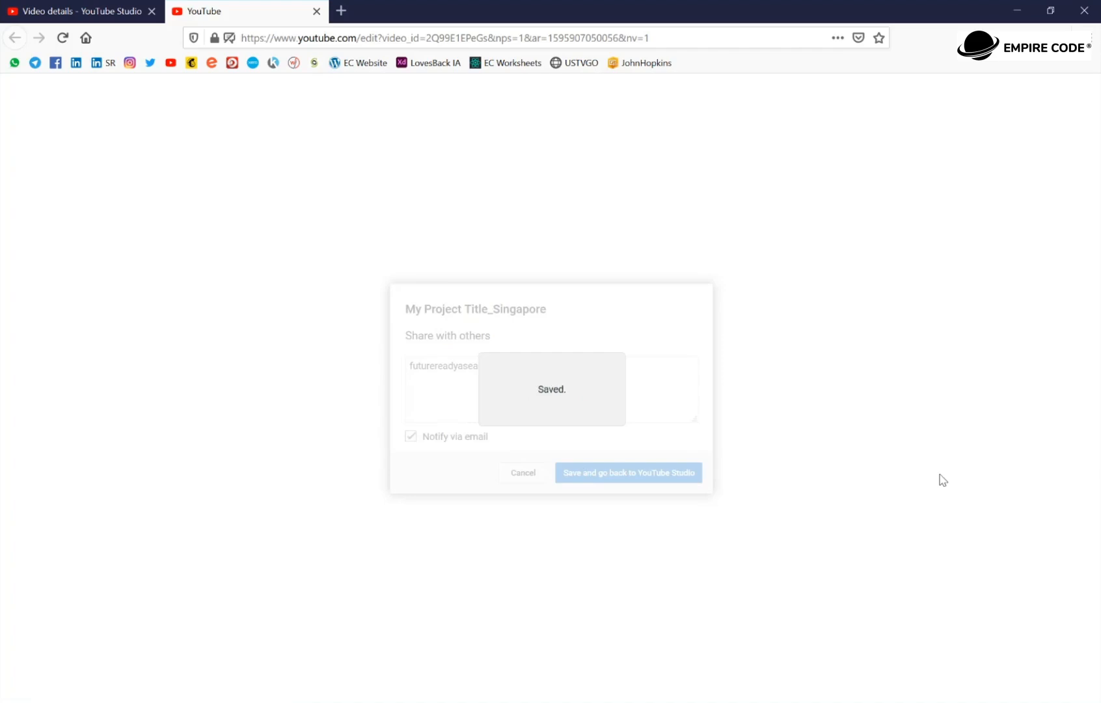
pyautogui.click(627, 472)
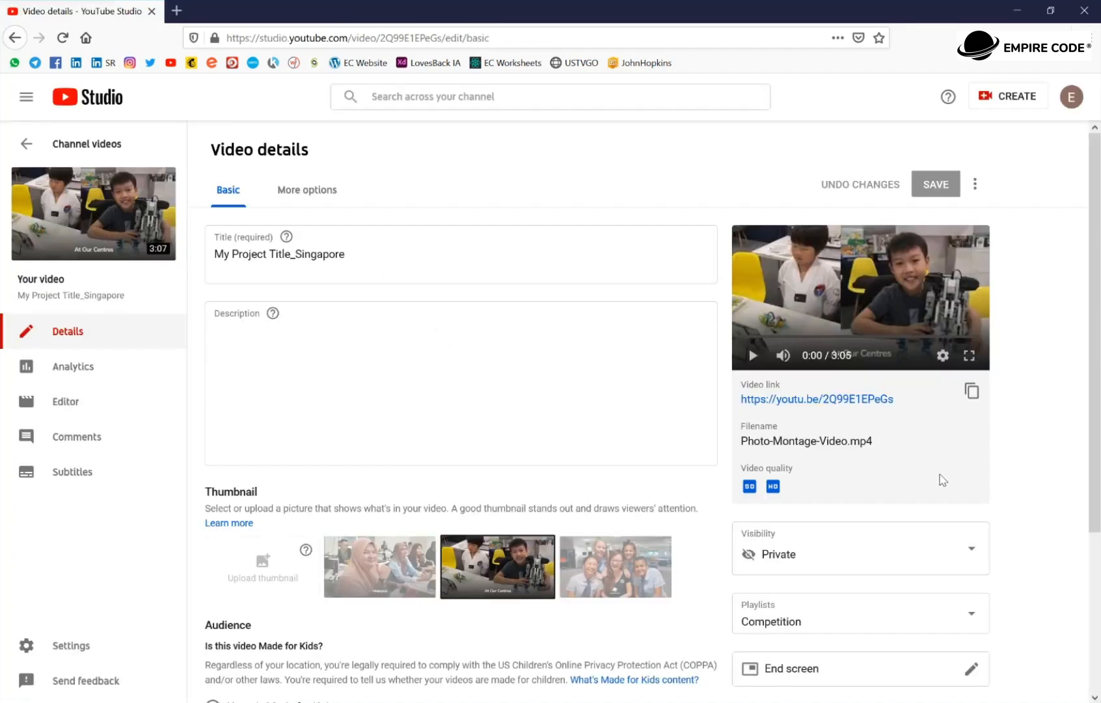